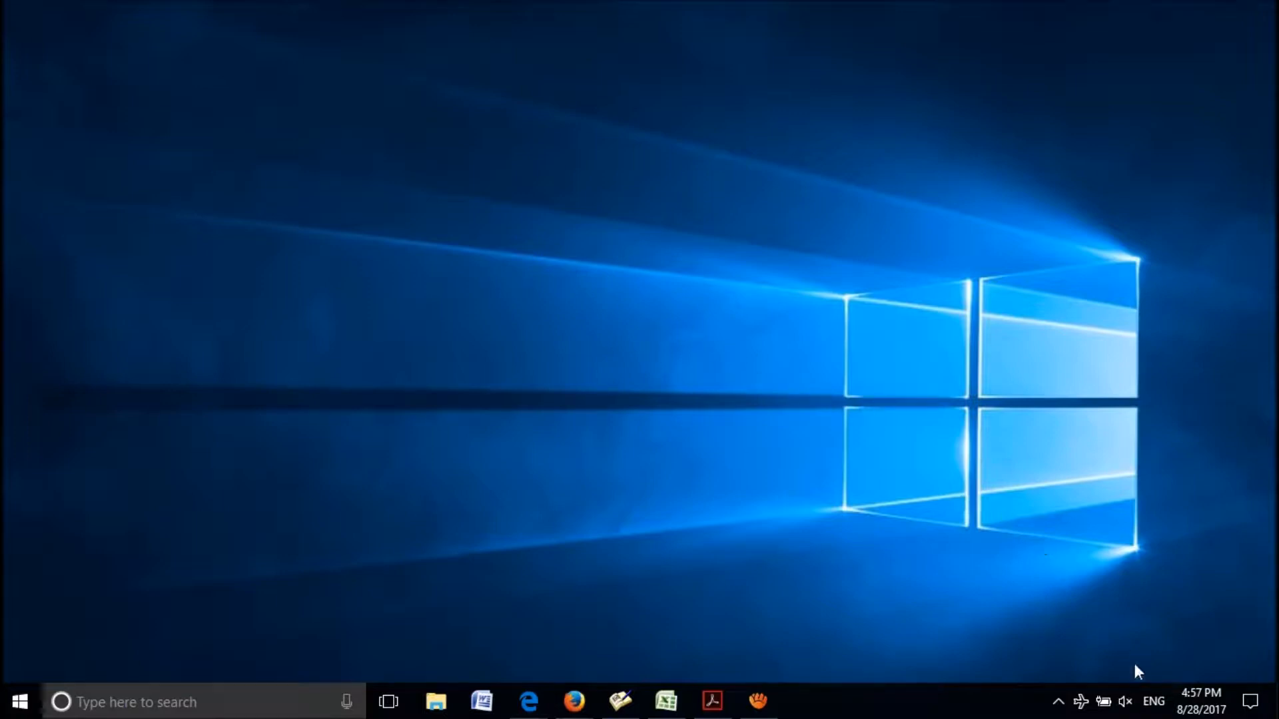
- Unmute the speakers in the tray volume flyout and raise the volume to 95
left_click(1125, 701)
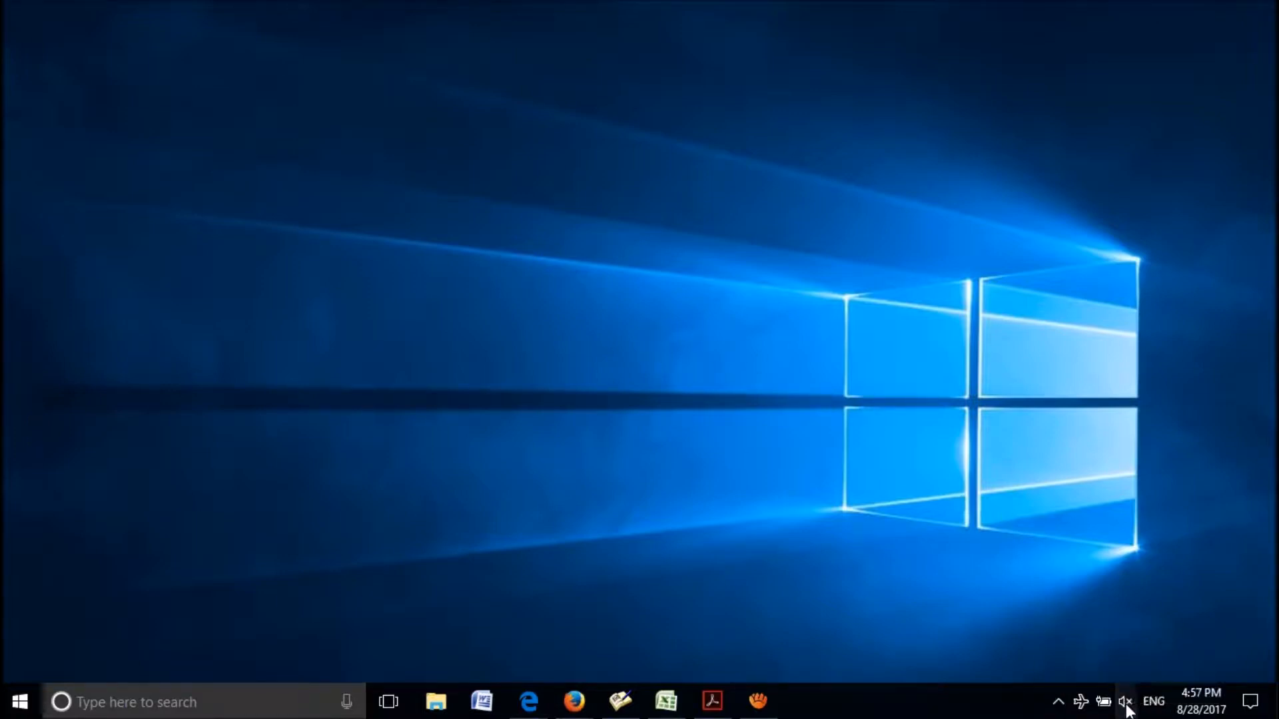
left_click(1126, 702)
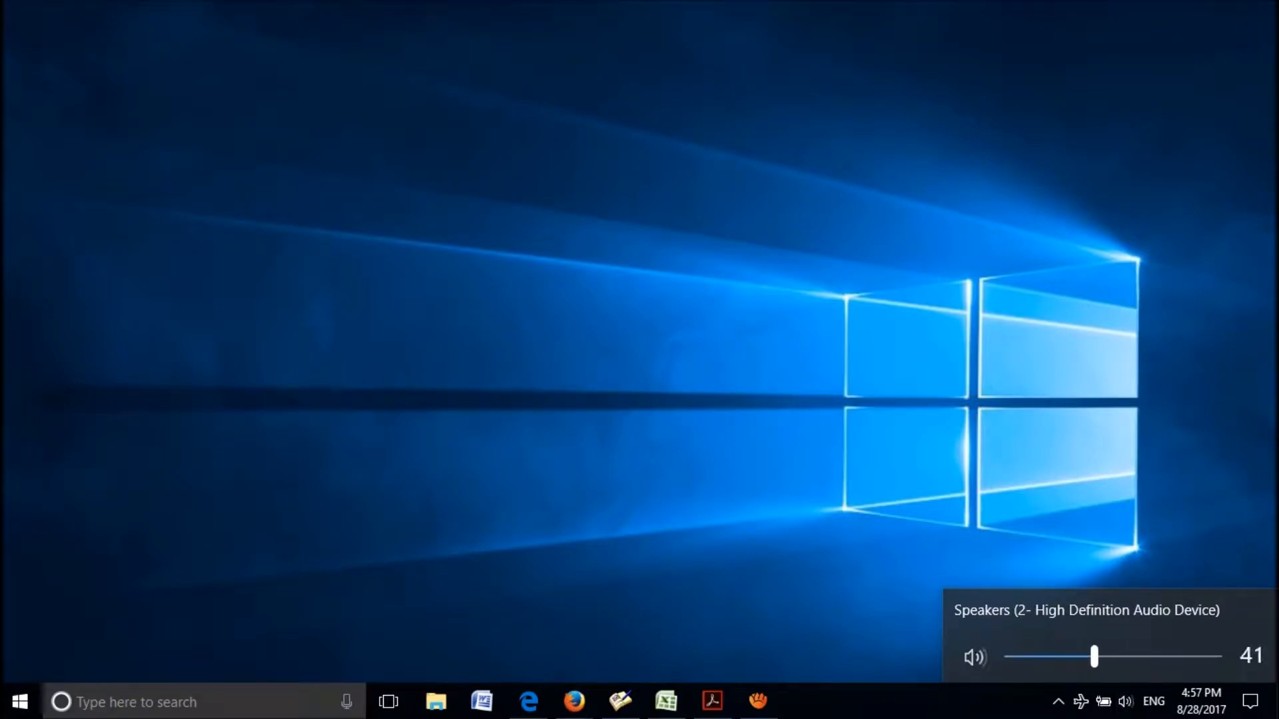
left_click_drag(1094, 656, 1206, 656)
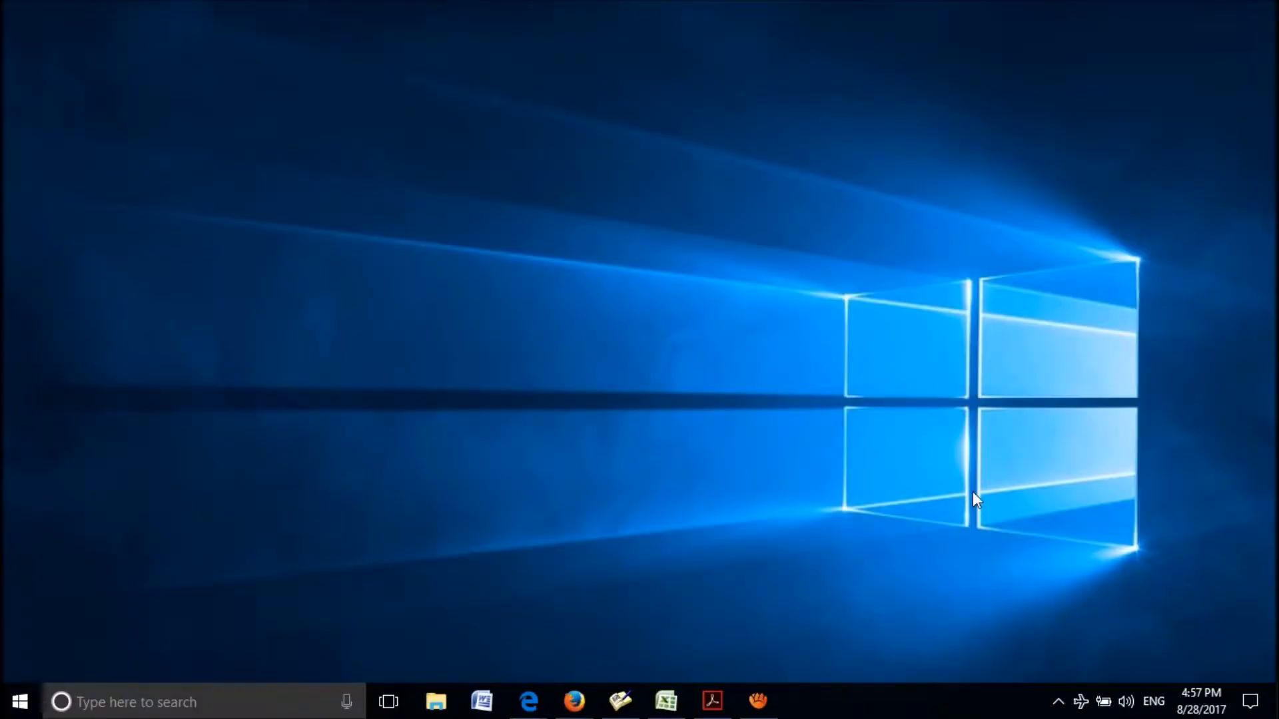
mouse_move(1124, 702)
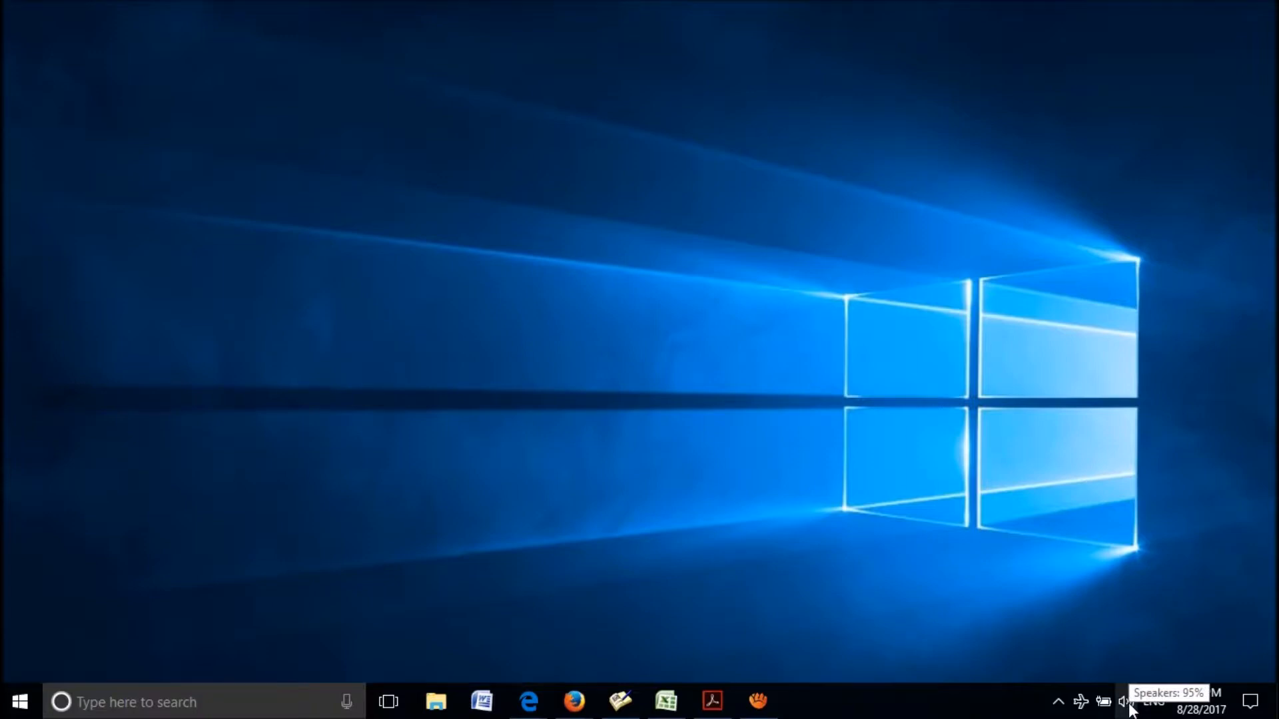
- Run the sound troubleshooter to fix 'Audio format not set to default', then close it
right_click(1120, 702)
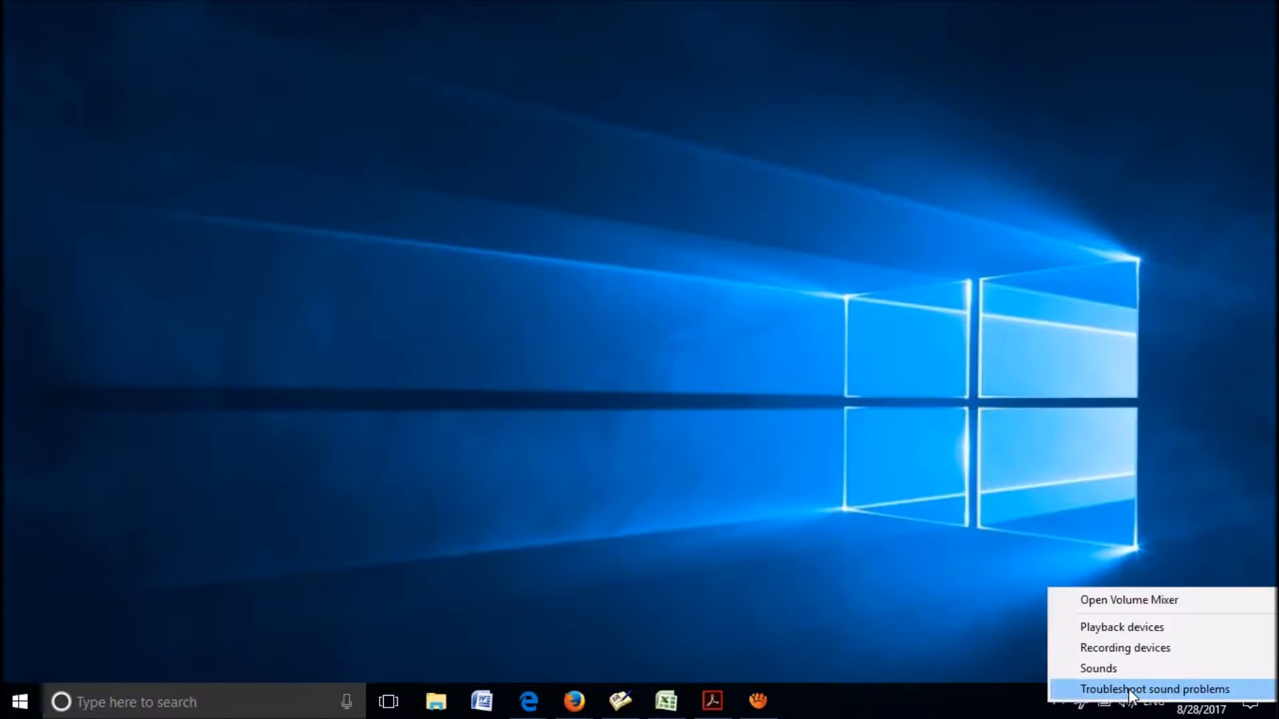
left_click(1153, 689)
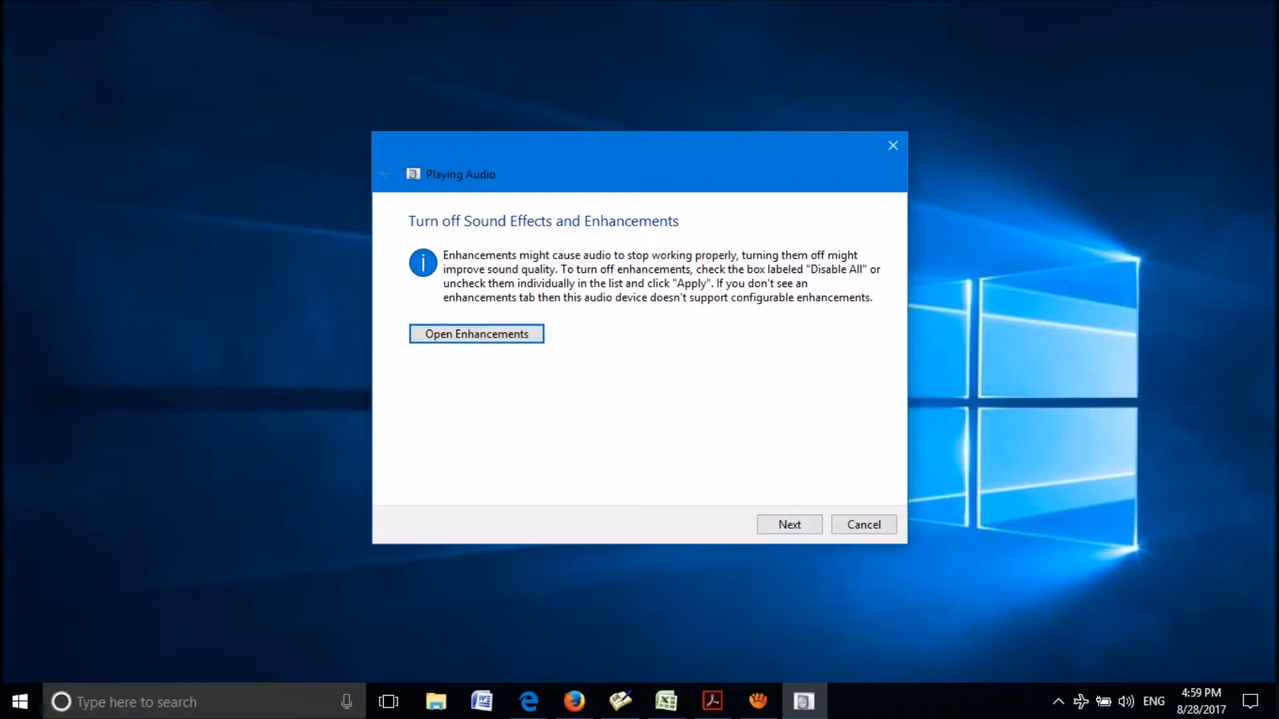
left_click(788, 524)
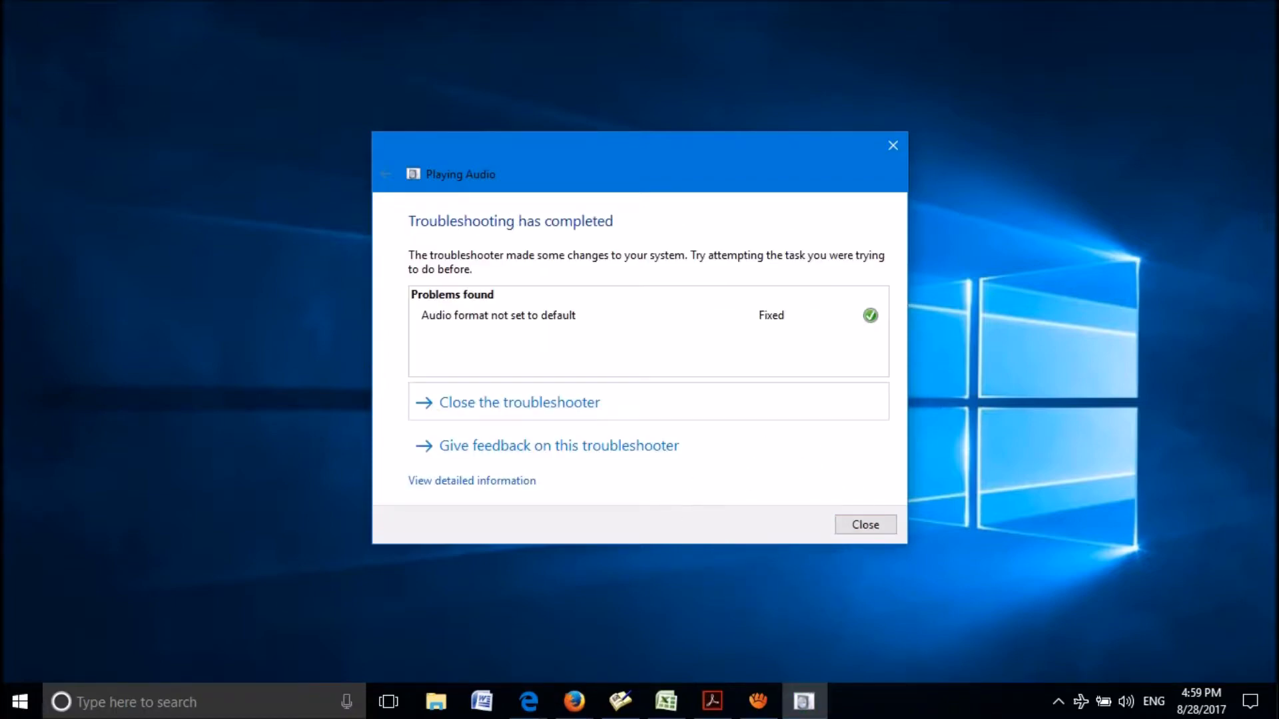
left_click(864, 524)
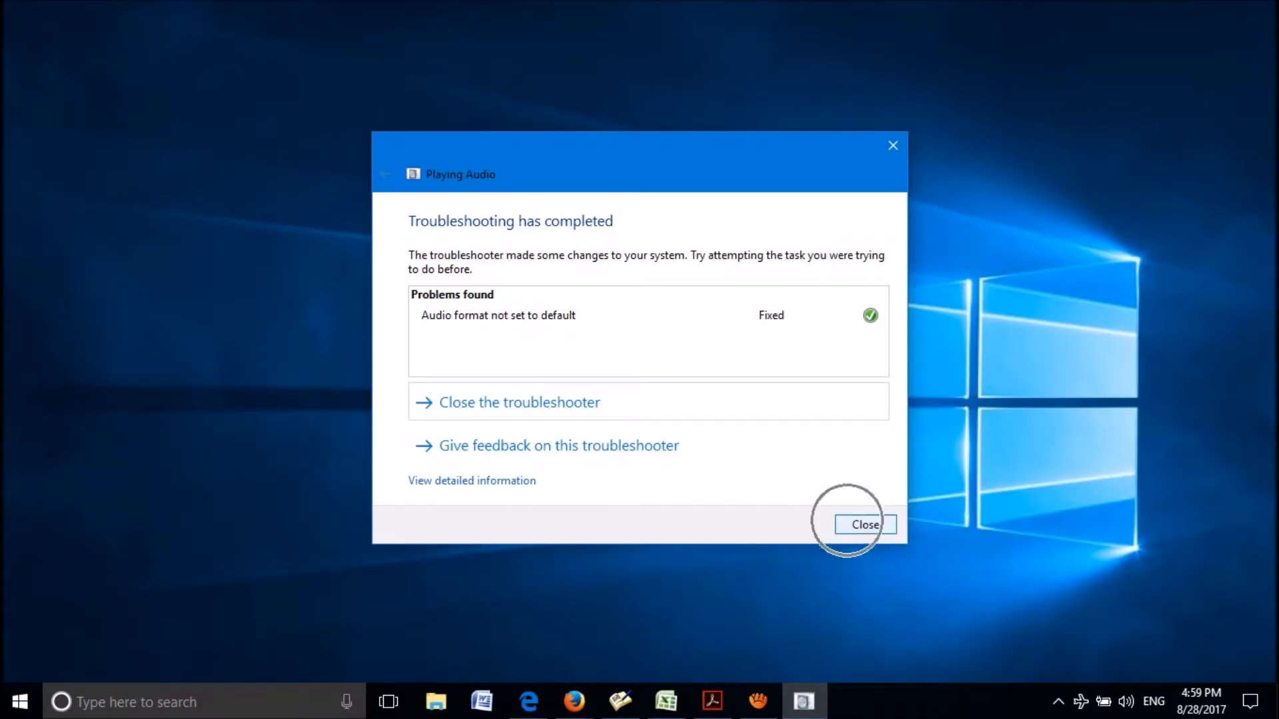
left_click(863, 524)
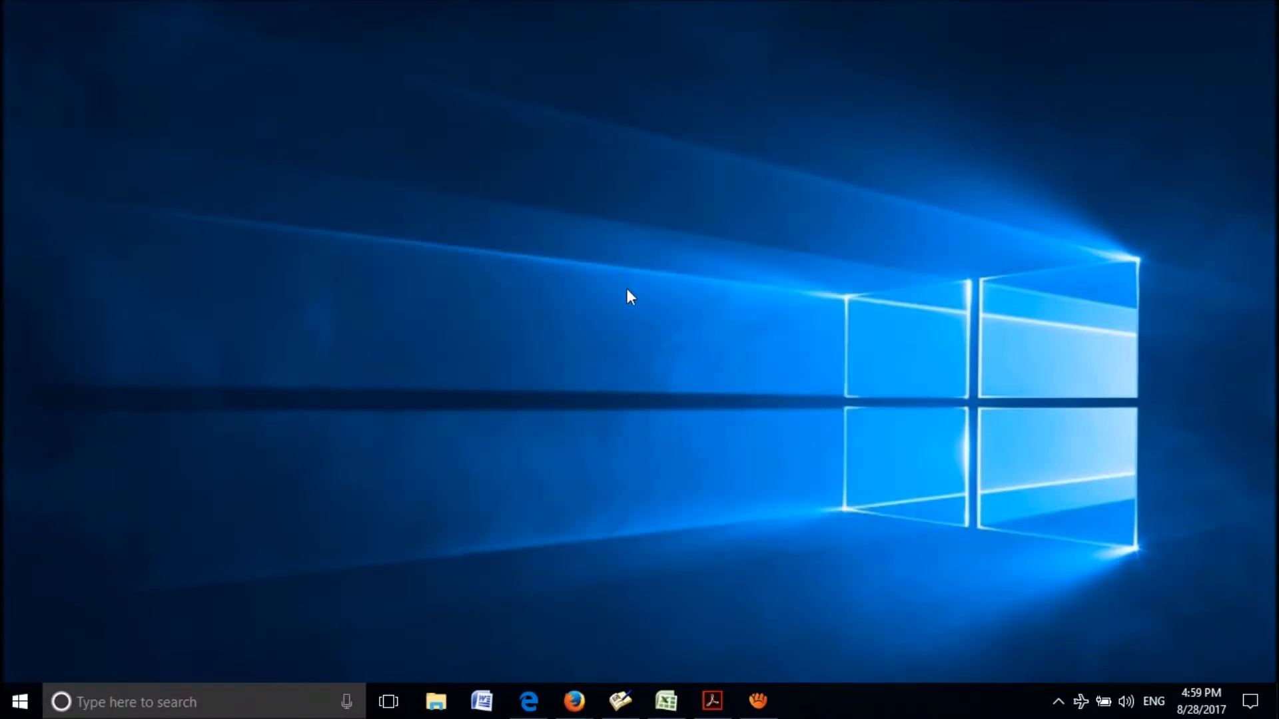
mouse_move(338, 422)
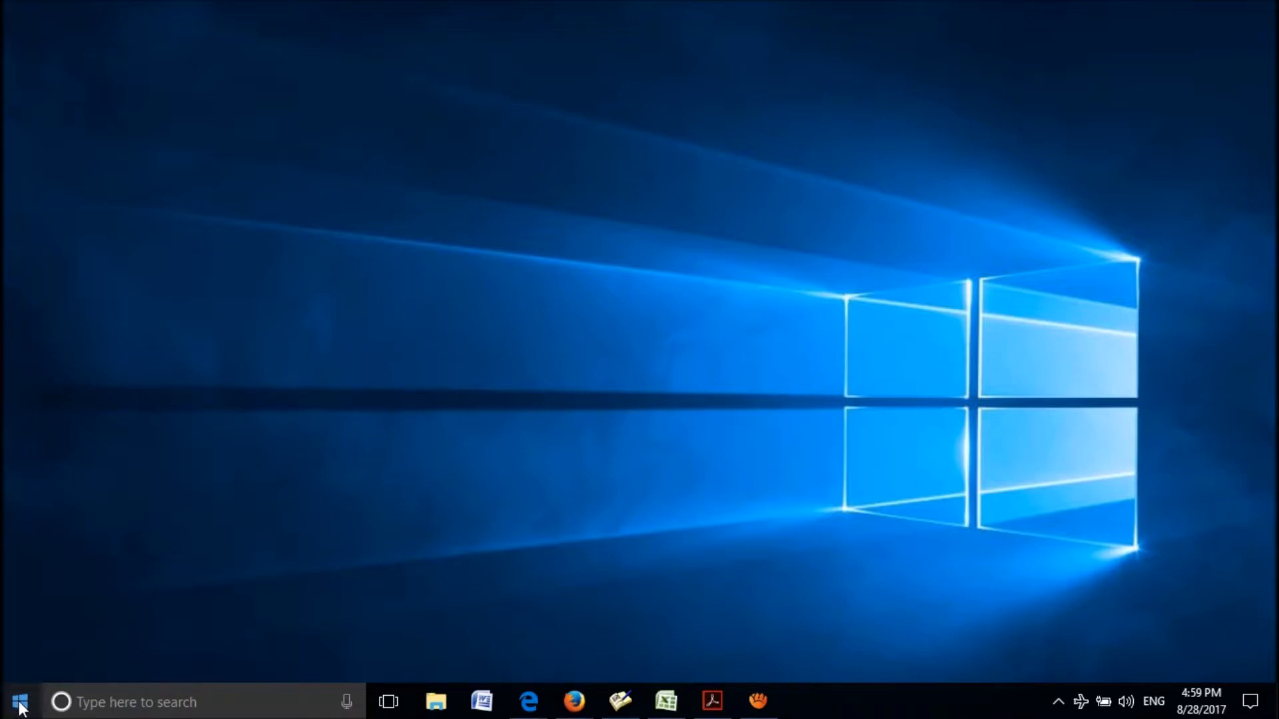
- Open Device Manager from the Start button's Win+X menu
right_click(16, 701)
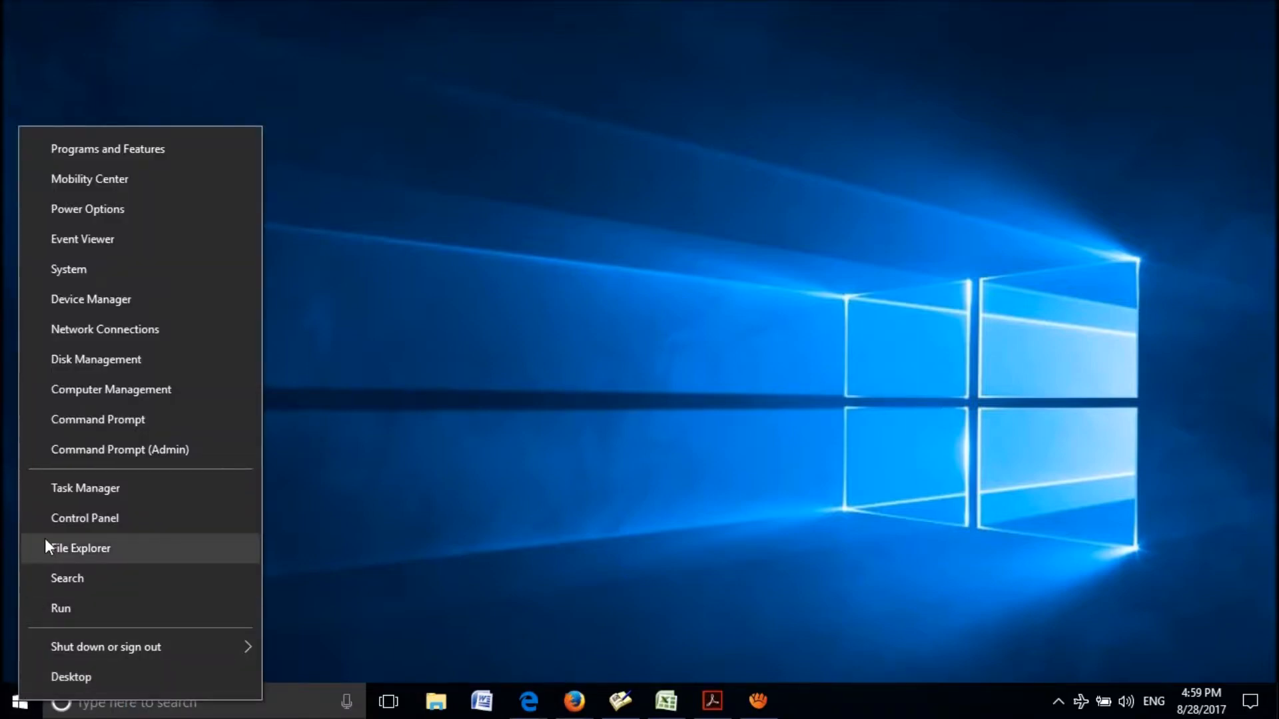
mouse_move(91, 299)
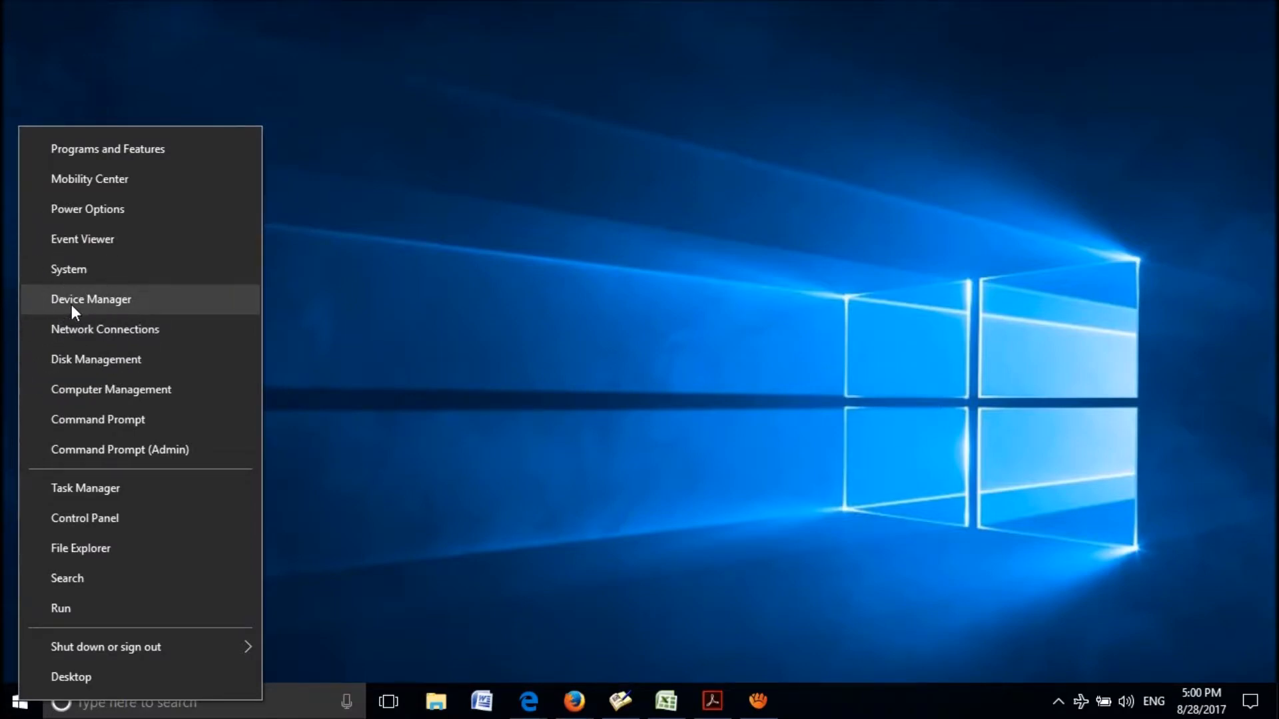
left_click(91, 298)
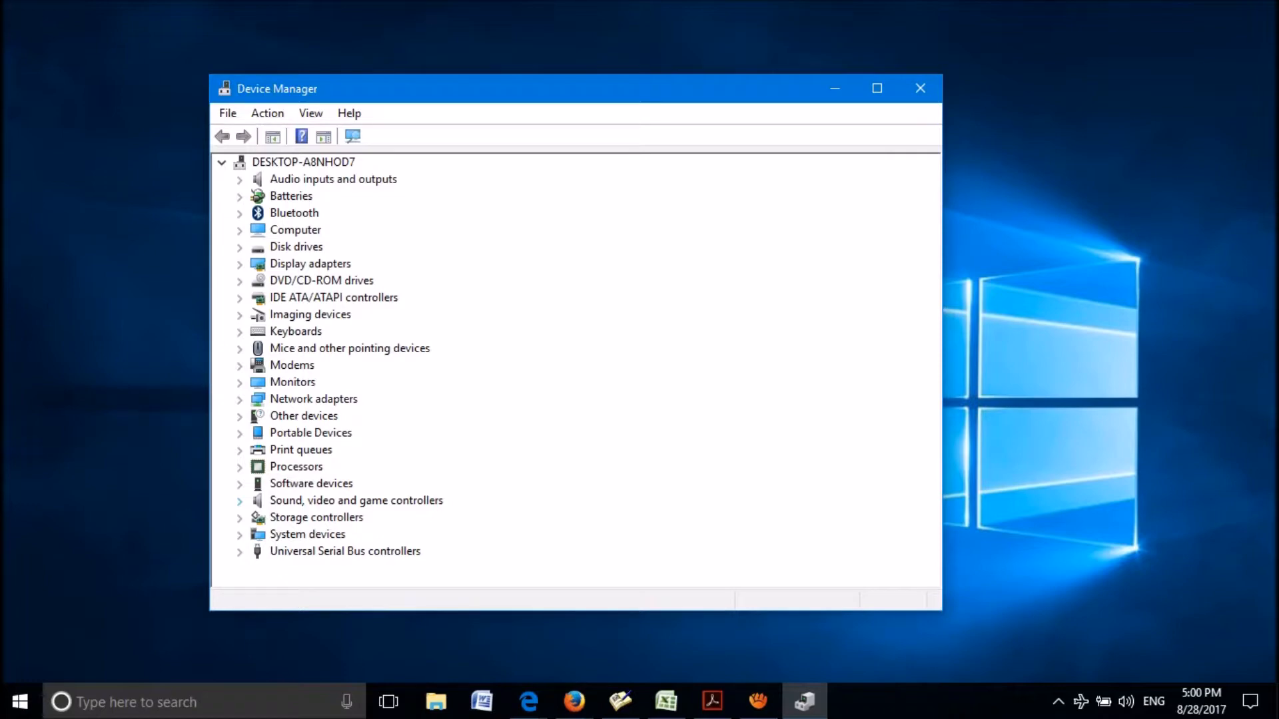
- View the High Definition Audio Device's Driver tab showing Microsoft version 10.0.14393.0
left_click(239, 500)
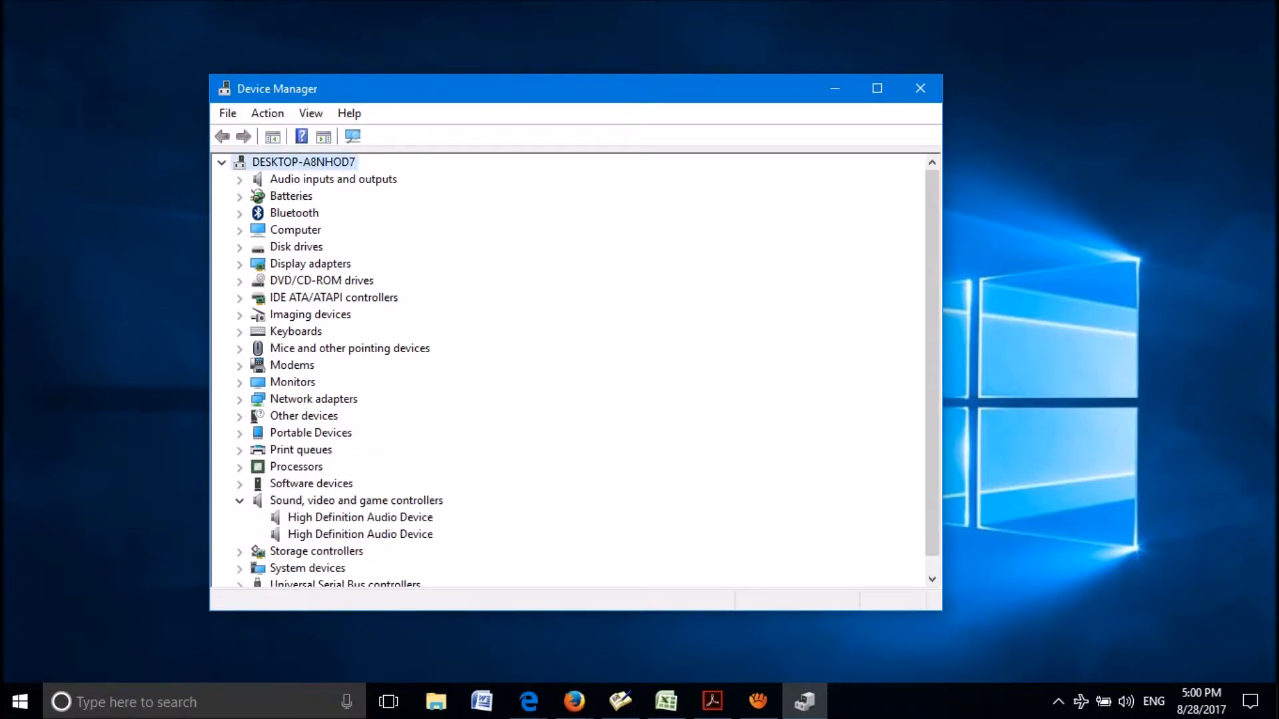
right_click(360, 516)
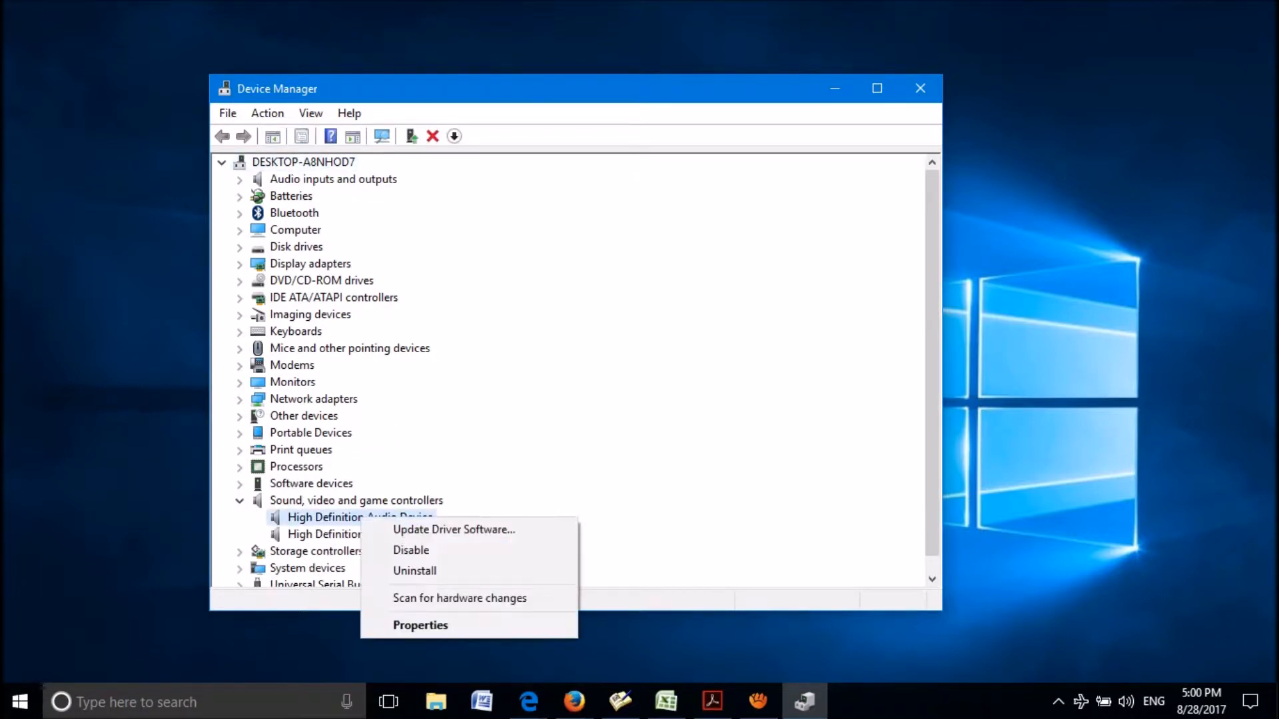
mouse_move(420, 624)
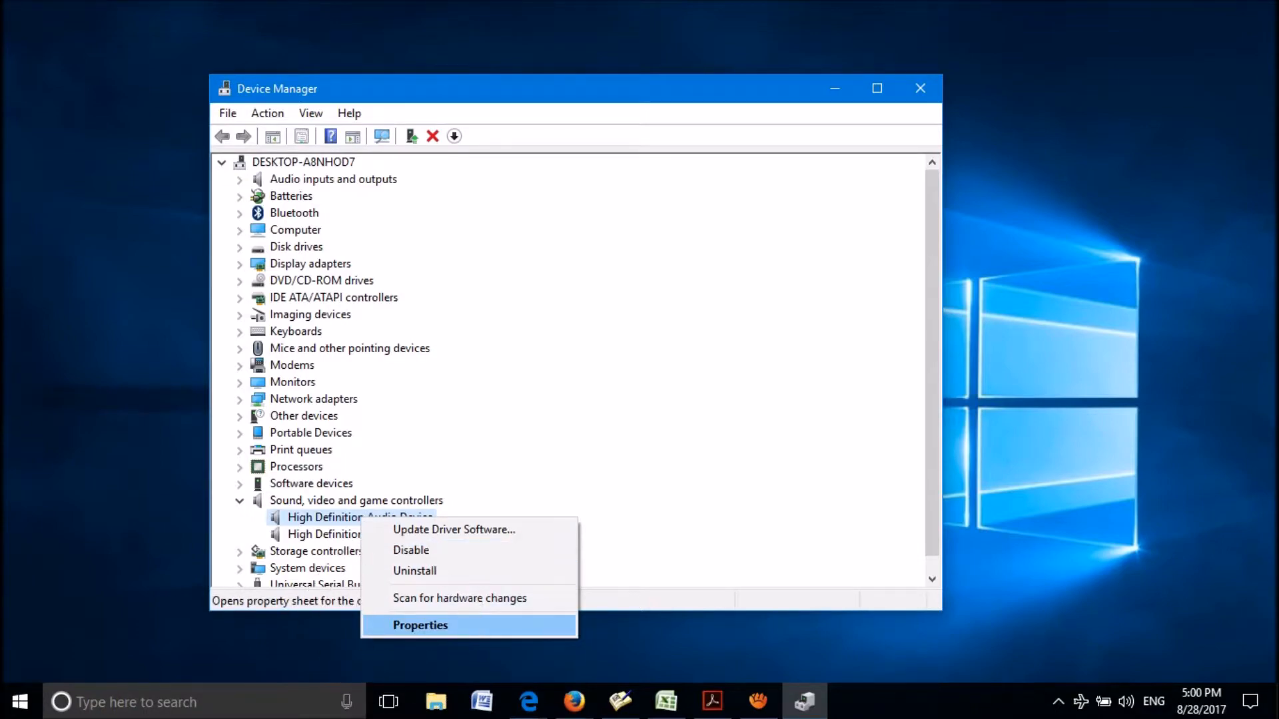
left_click(420, 625)
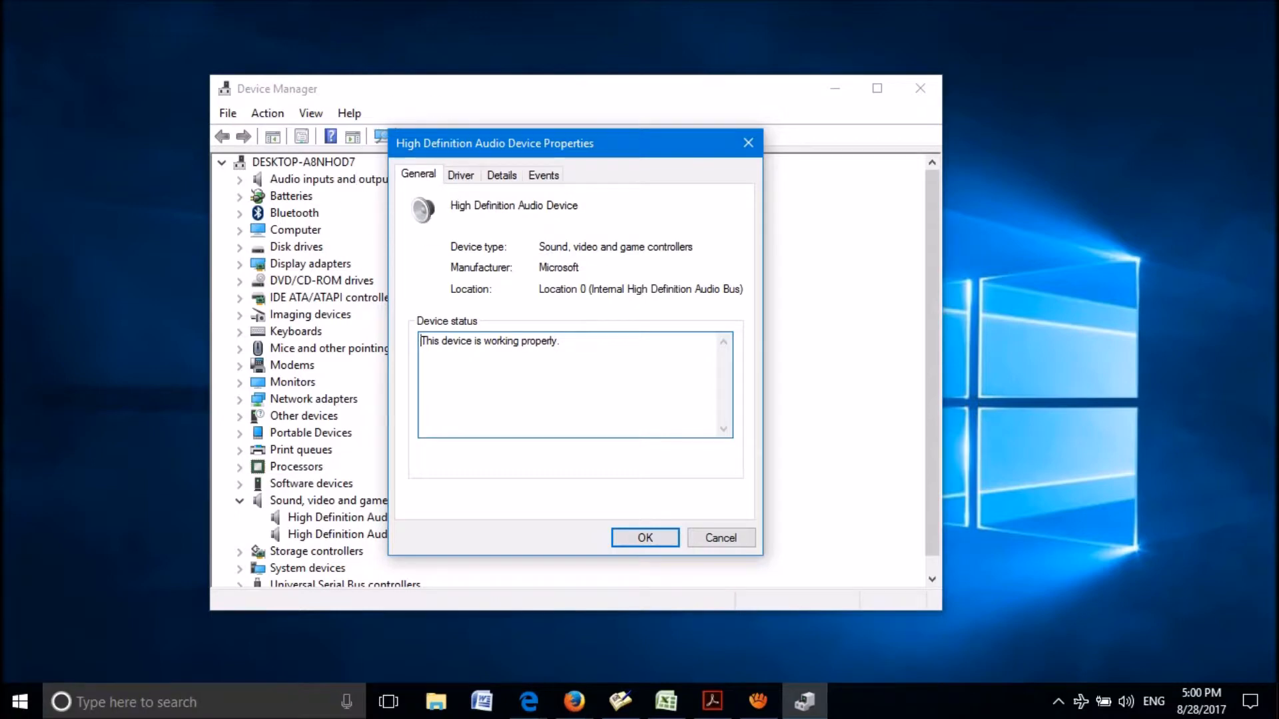
left_click(461, 175)
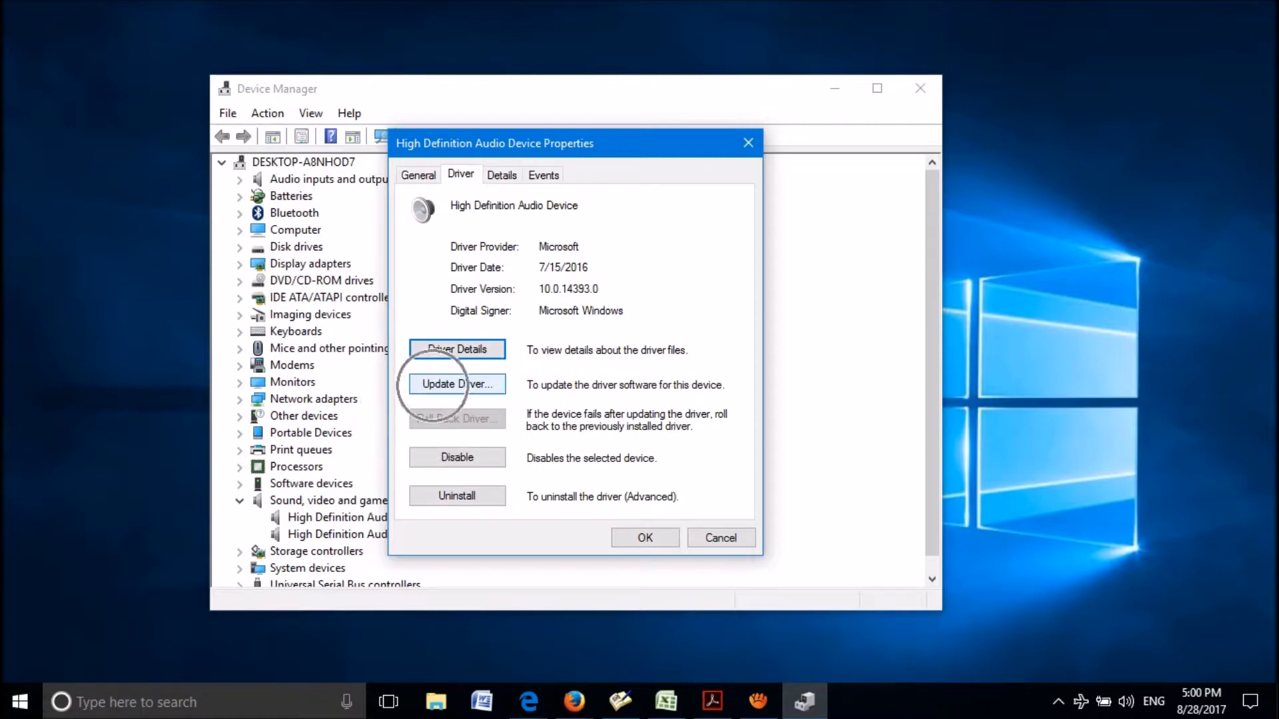
- Reinstall the High Definition Audio Device driver from the compatible list, accepting the warning
left_click(455, 384)
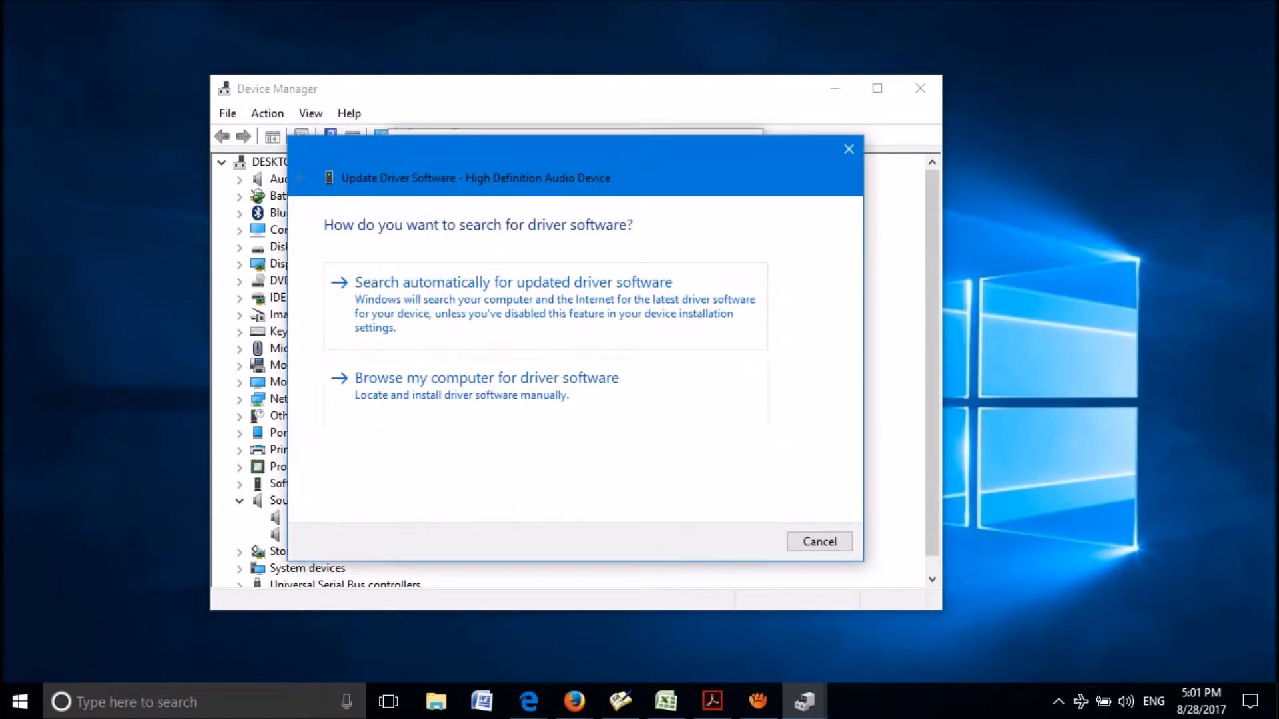
left_click(485, 377)
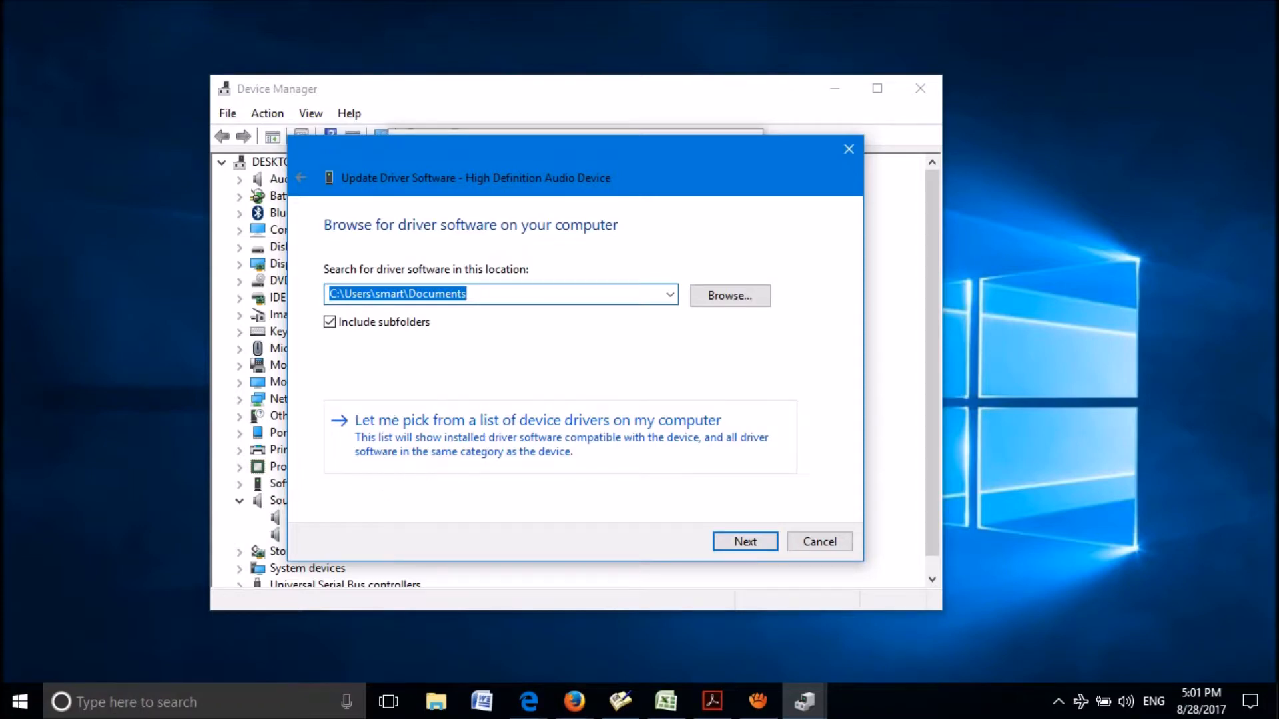
left_click(537, 420)
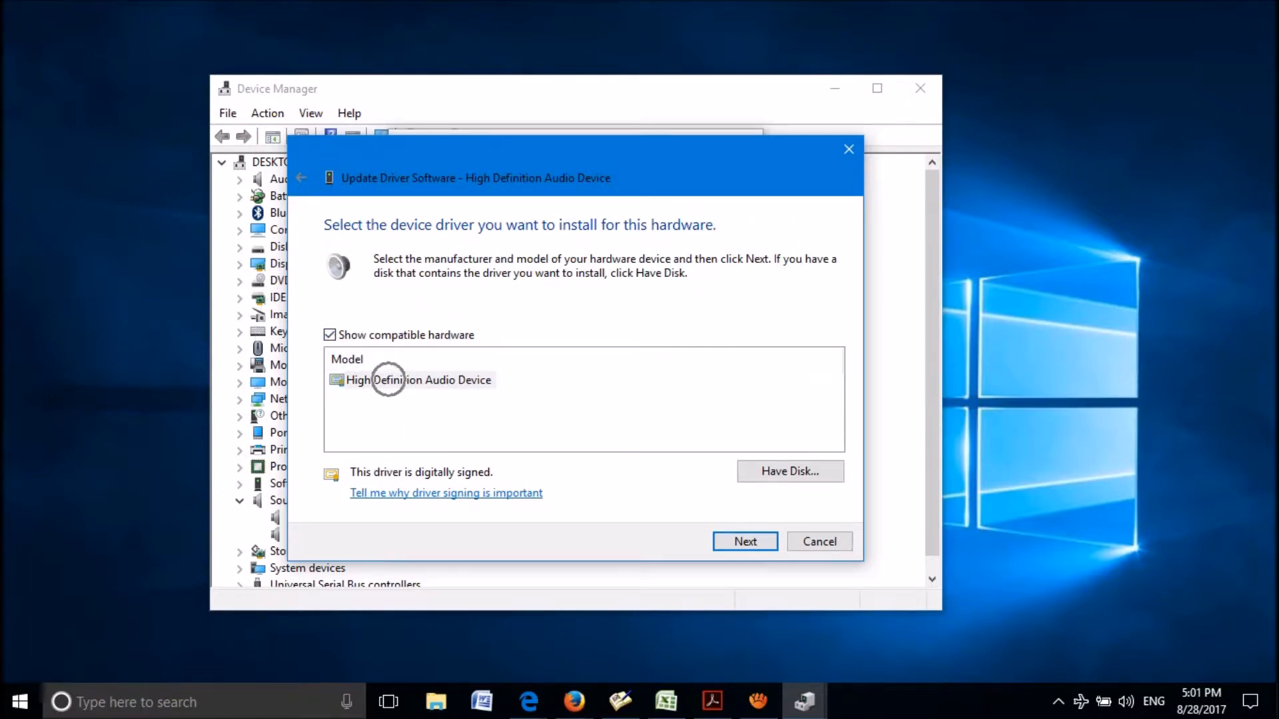
left_click(418, 380)
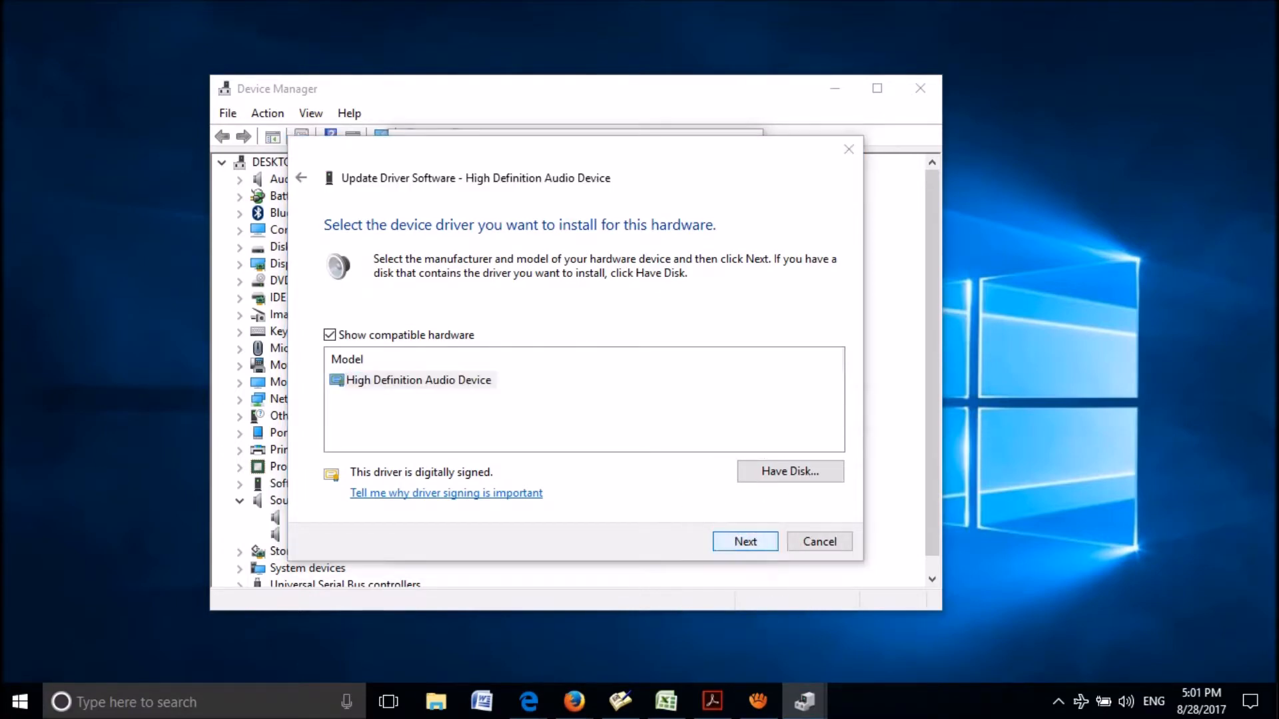
left_click(744, 542)
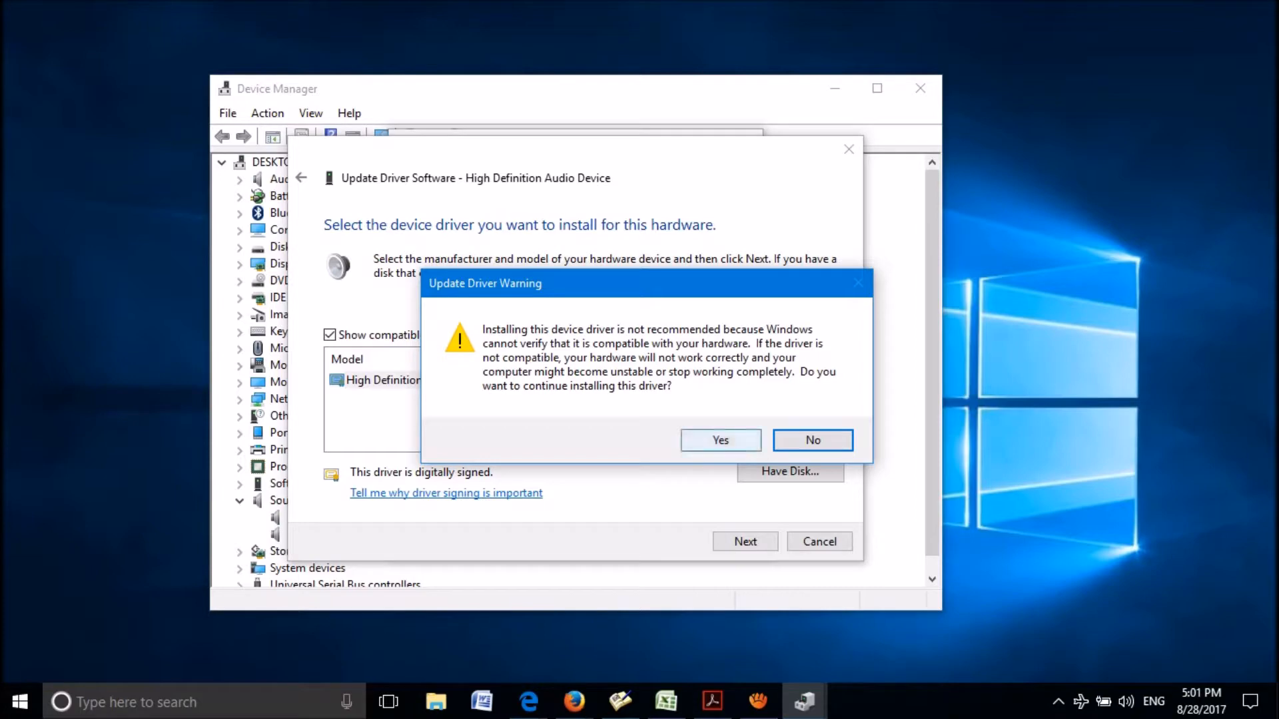
left_click(719, 439)
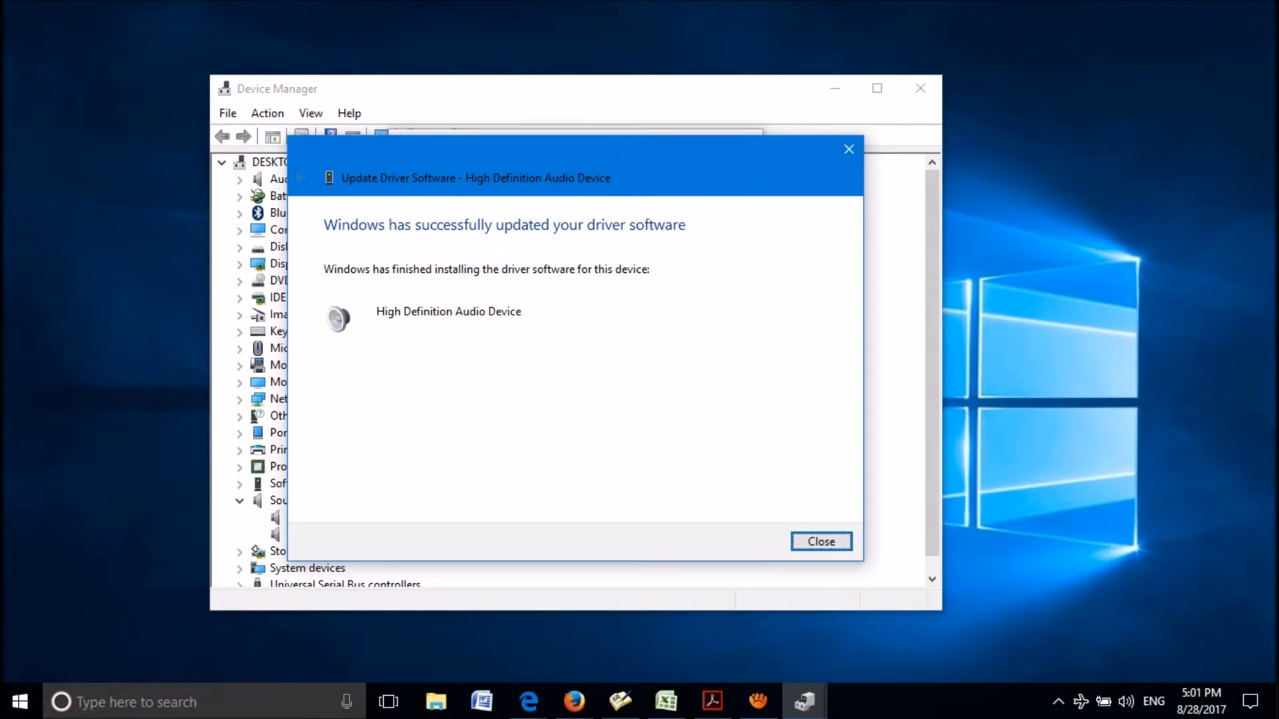
left_click(820, 540)
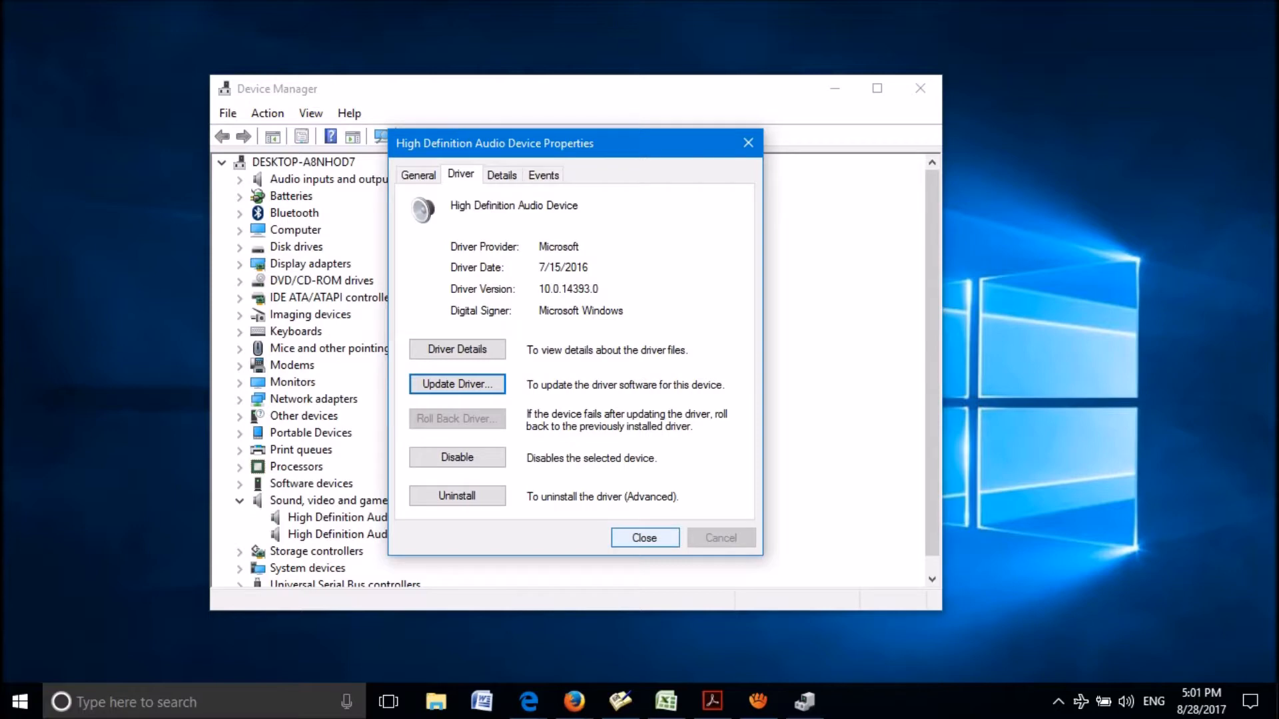
- Close Properties, uninstall the first High Definition Audio Device, and exit Device Manager
left_click(643, 538)
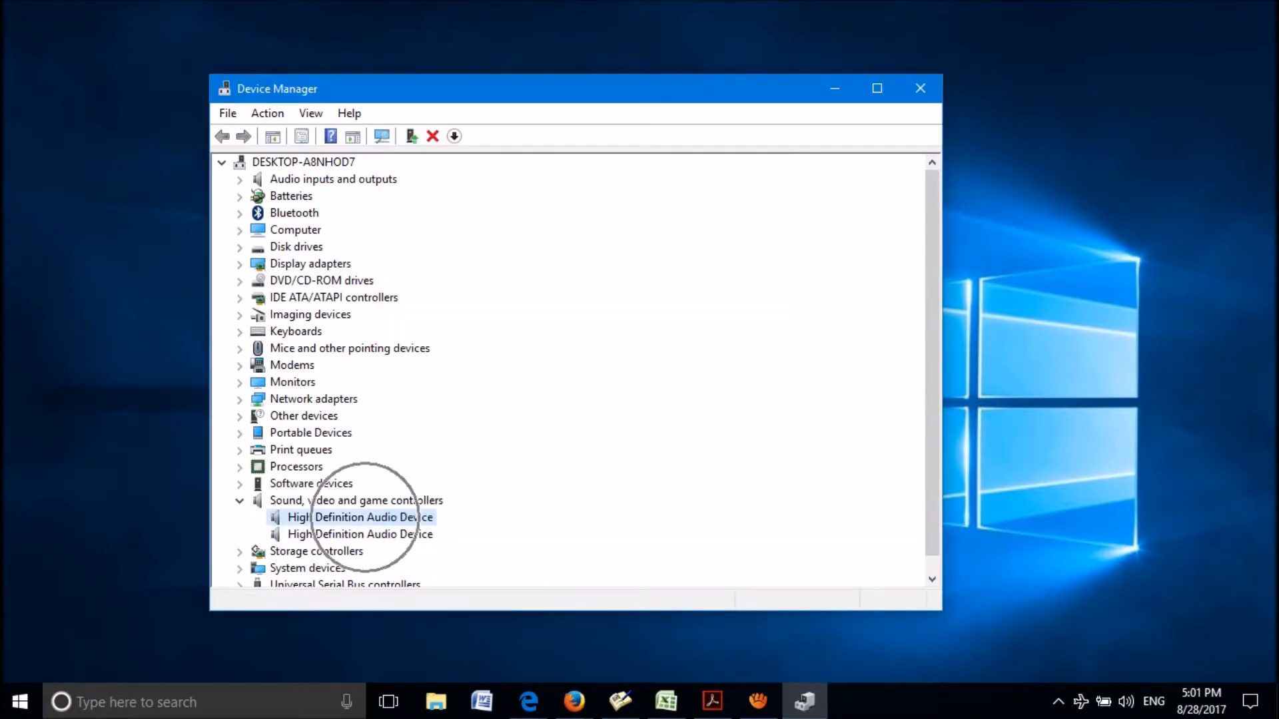
right_click(359, 517)
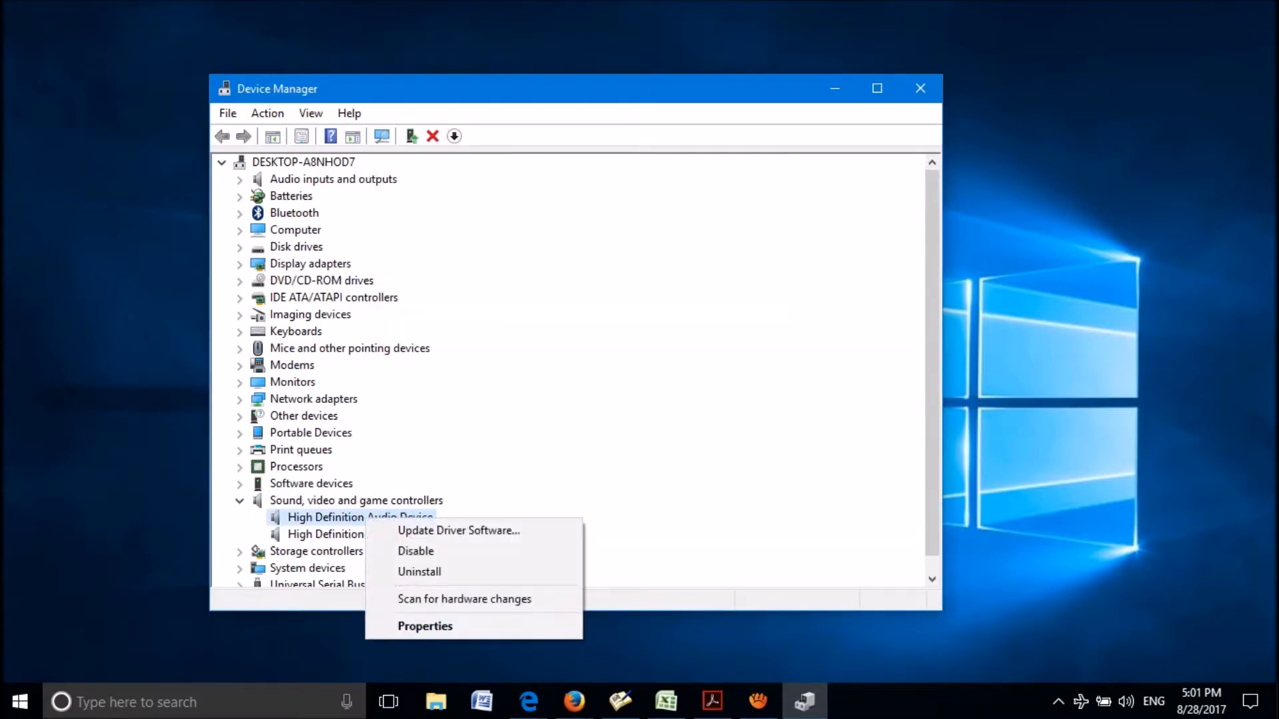
mouse_move(419, 571)
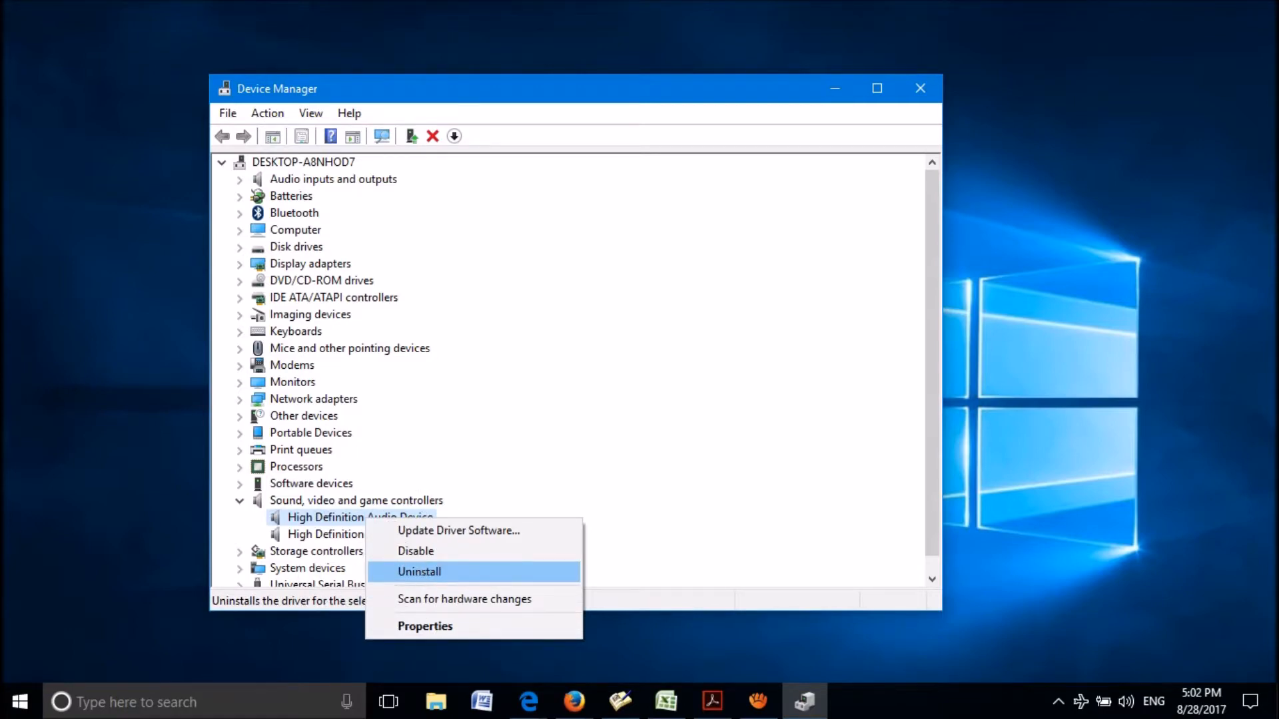
left_click(418, 570)
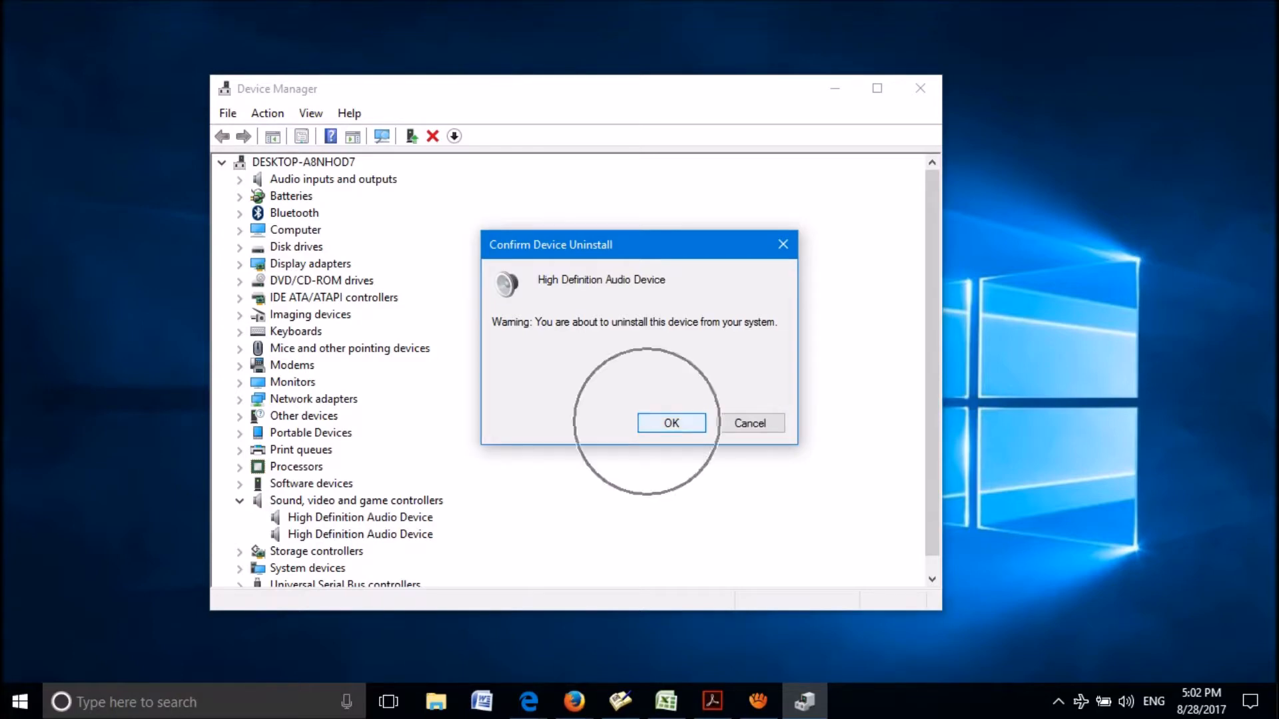
left_click(671, 422)
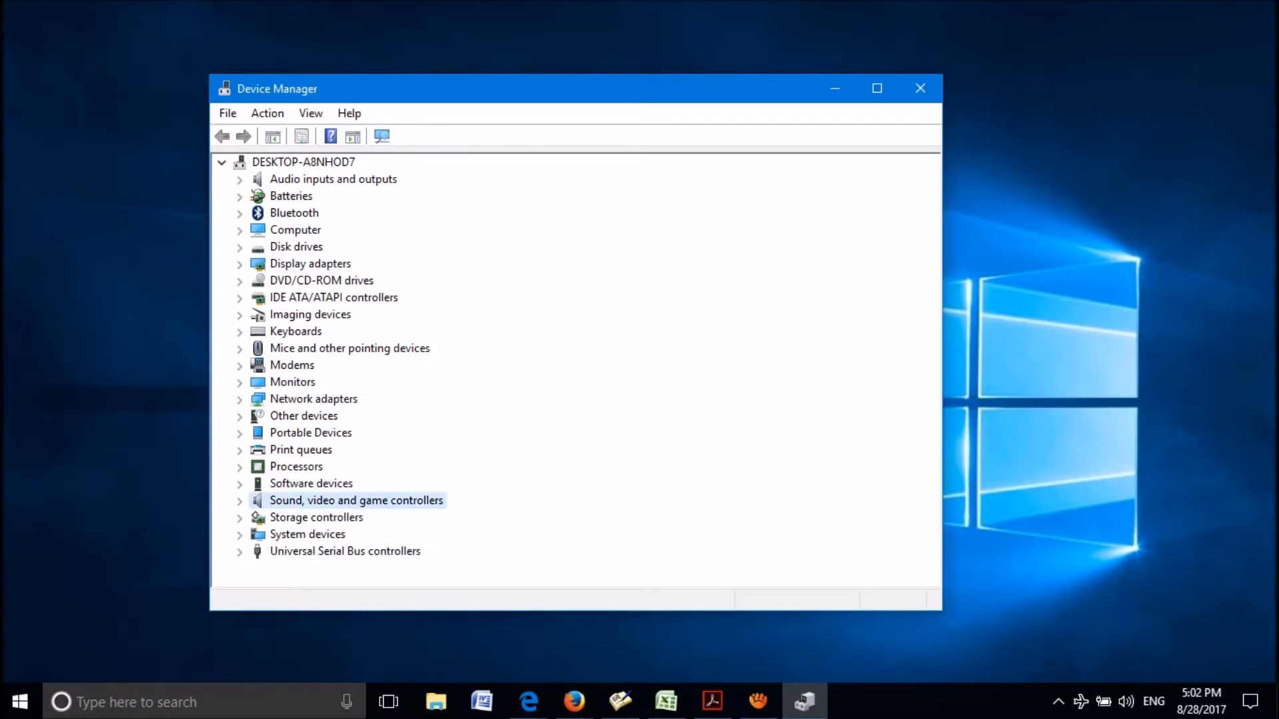
left_click(920, 88)
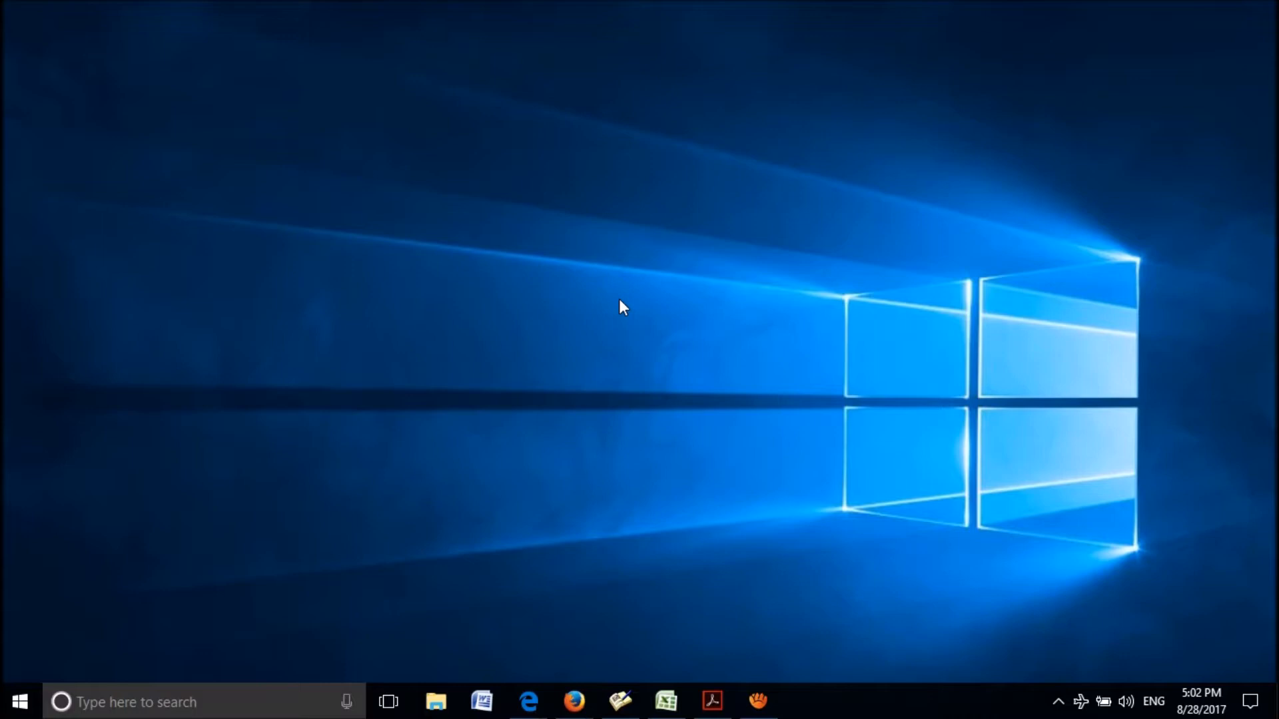
mouse_move(822, 380)
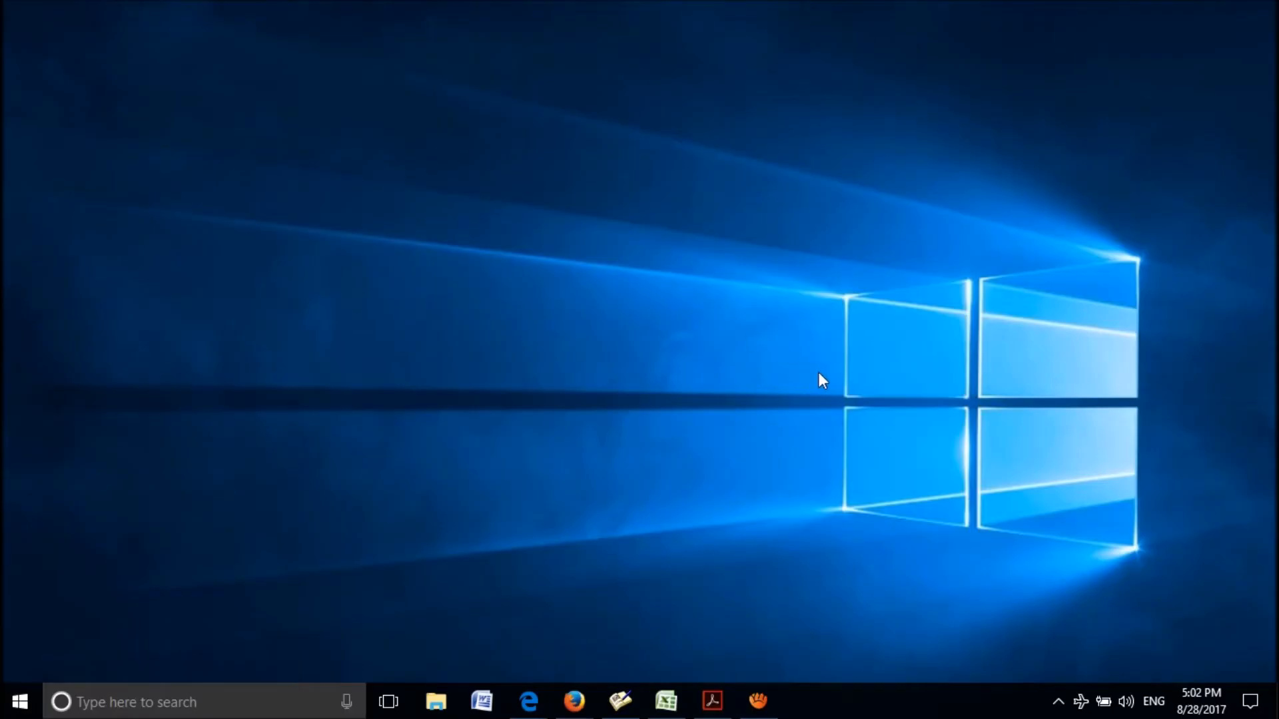
mouse_move(1130, 708)
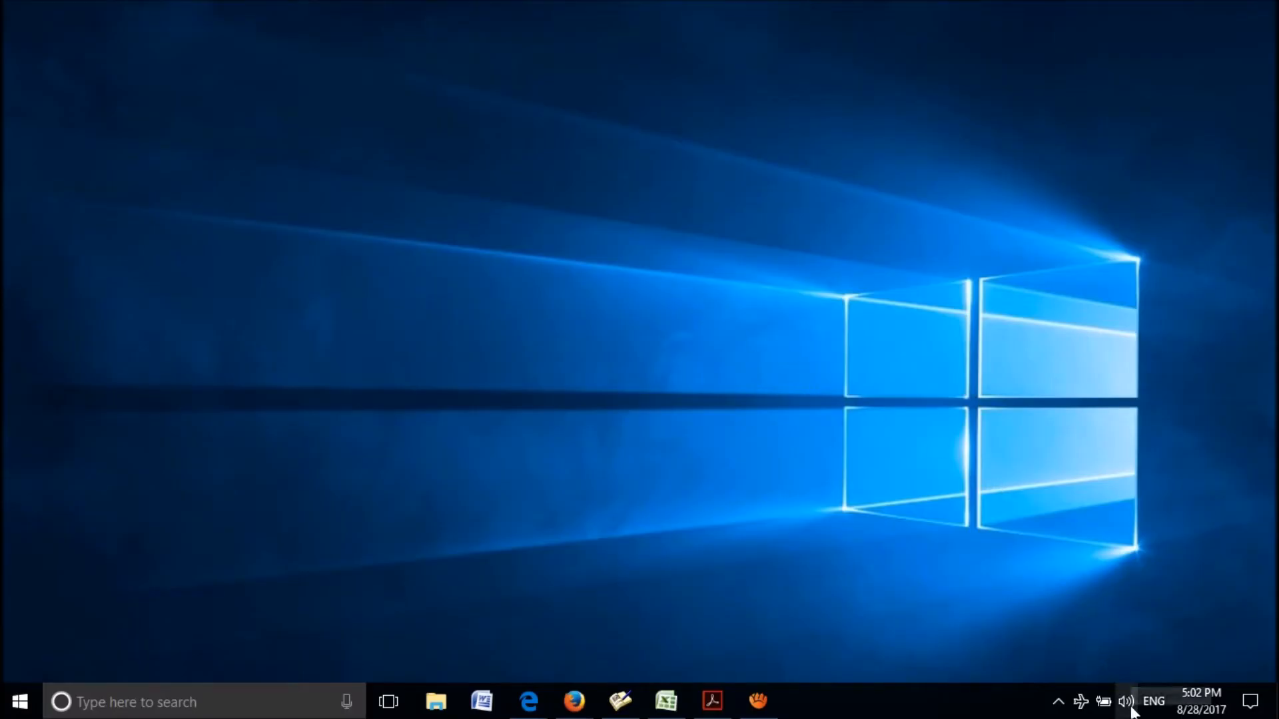
- Open Playback devices from the taskbar speaker icon and select Speakers
right_click(1126, 701)
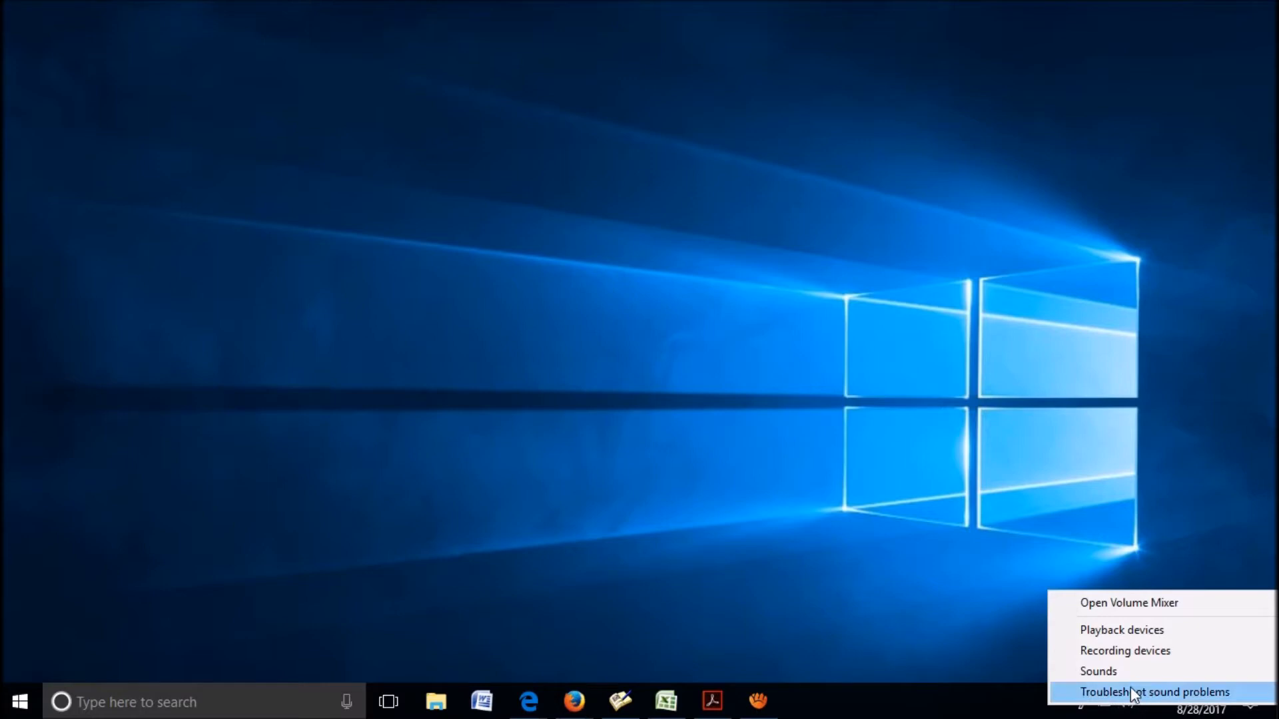
mouse_move(1126, 651)
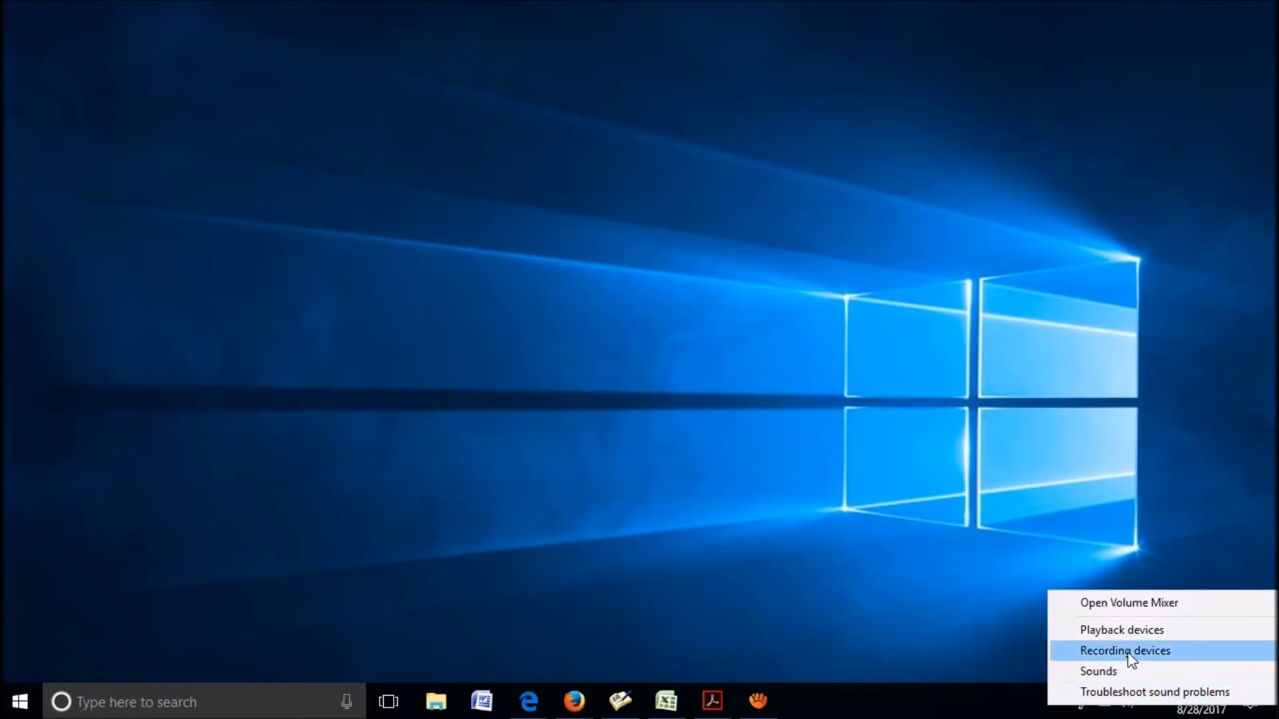
mouse_move(1121, 629)
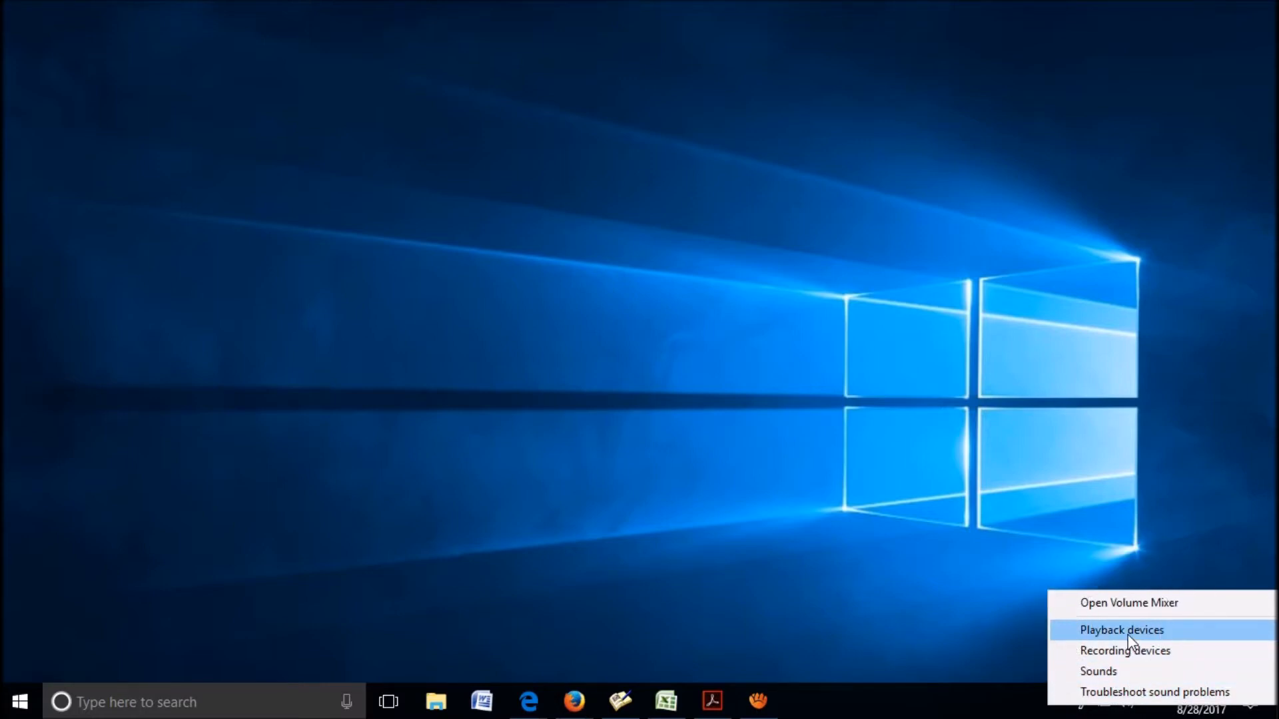
left_click(1121, 629)
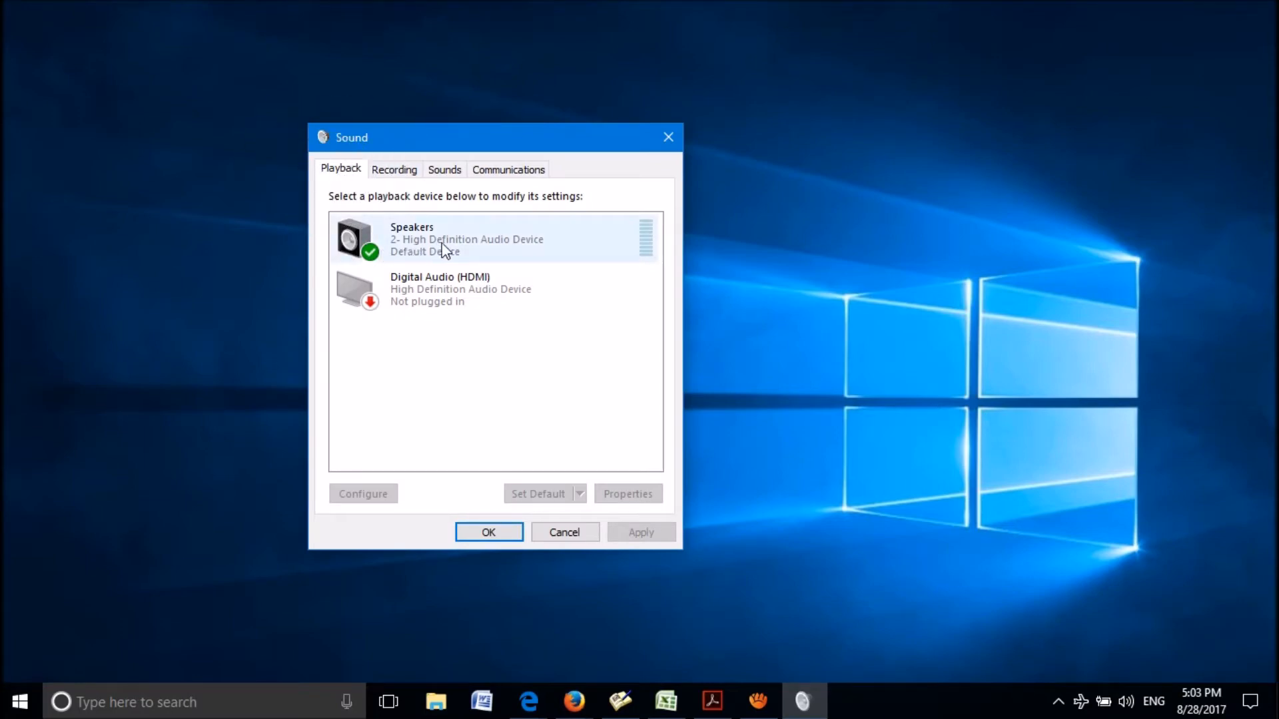
mouse_move(455, 244)
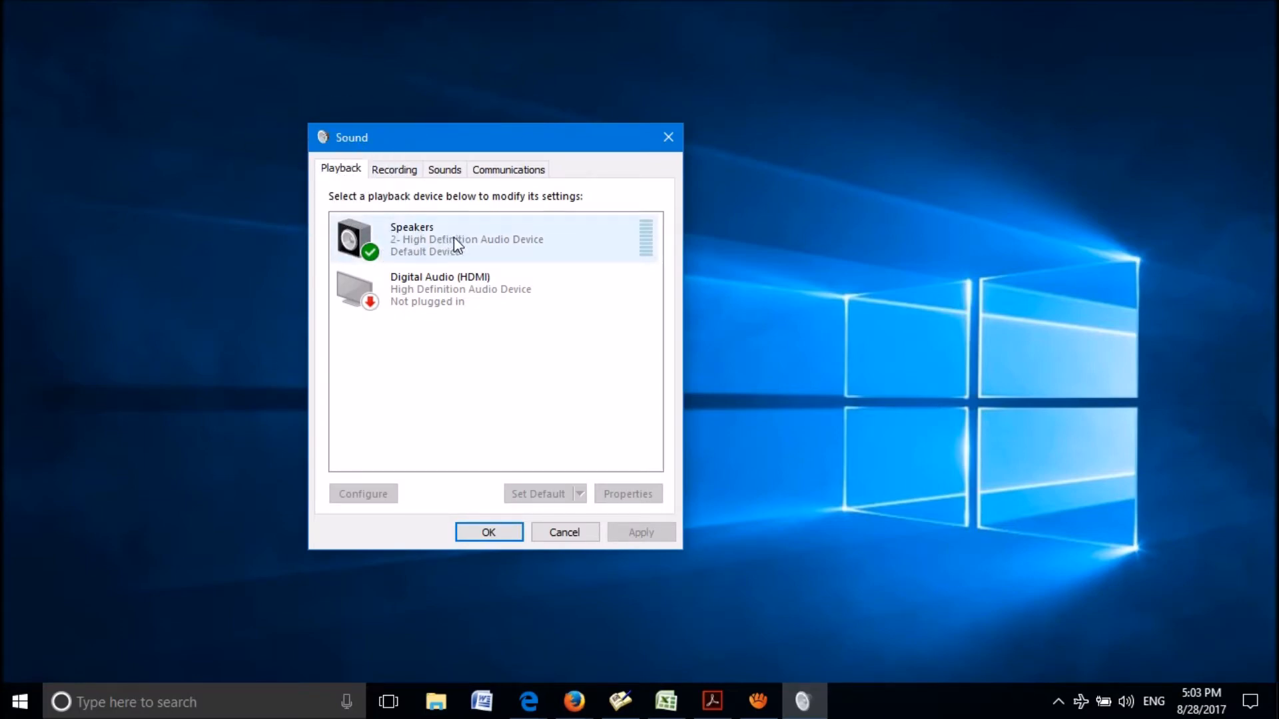
left_click(489, 239)
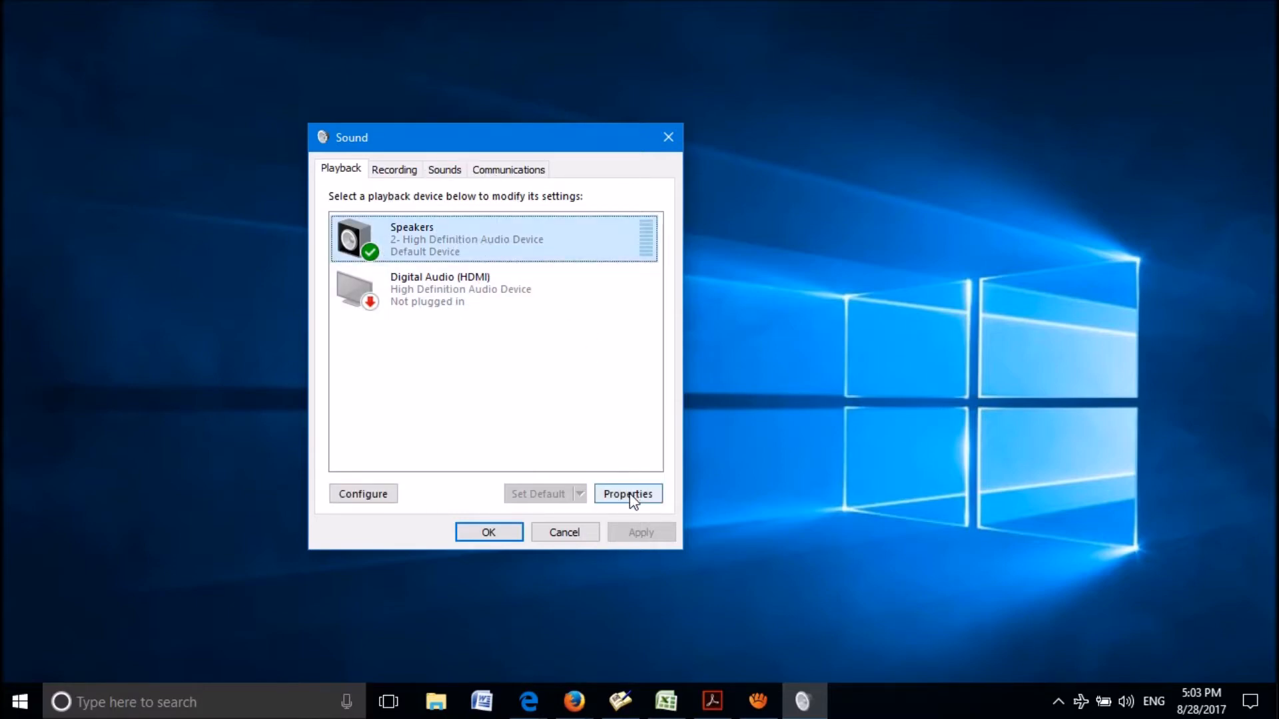
- Disable all sound enhancements in Speakers properties and apply the change
left_click(627, 494)
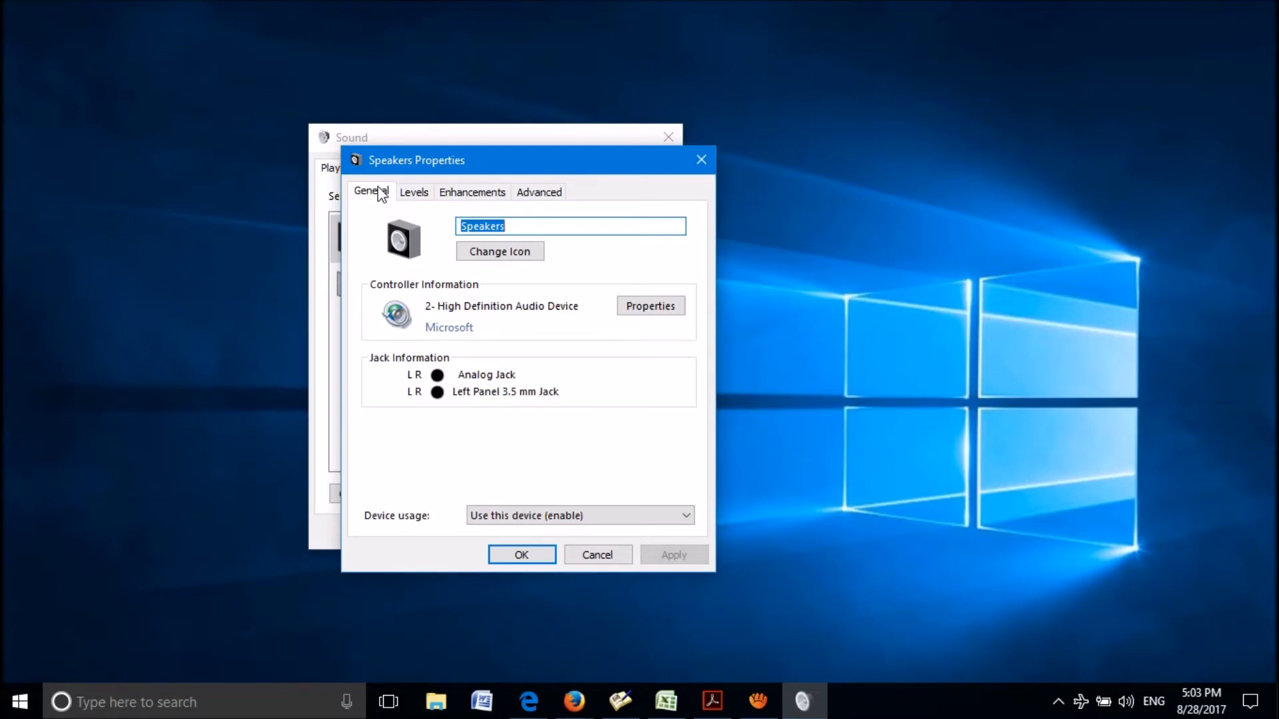
mouse_move(465, 200)
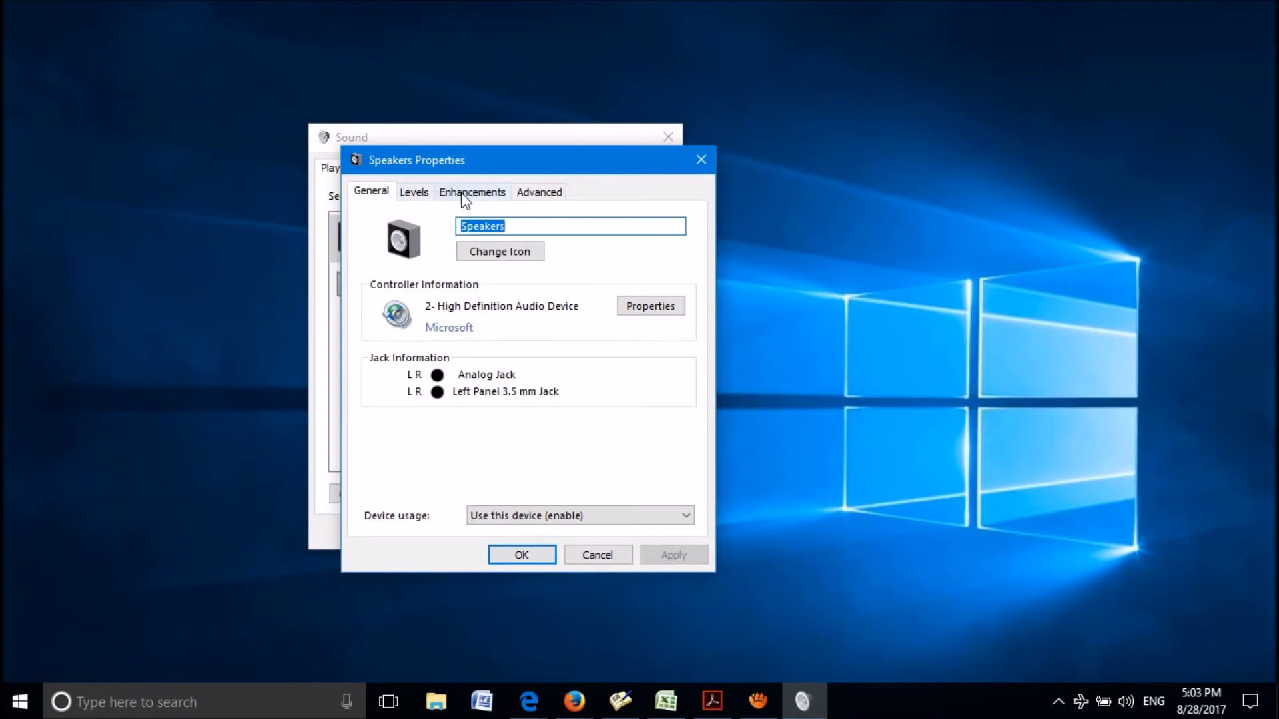
left_click(471, 192)
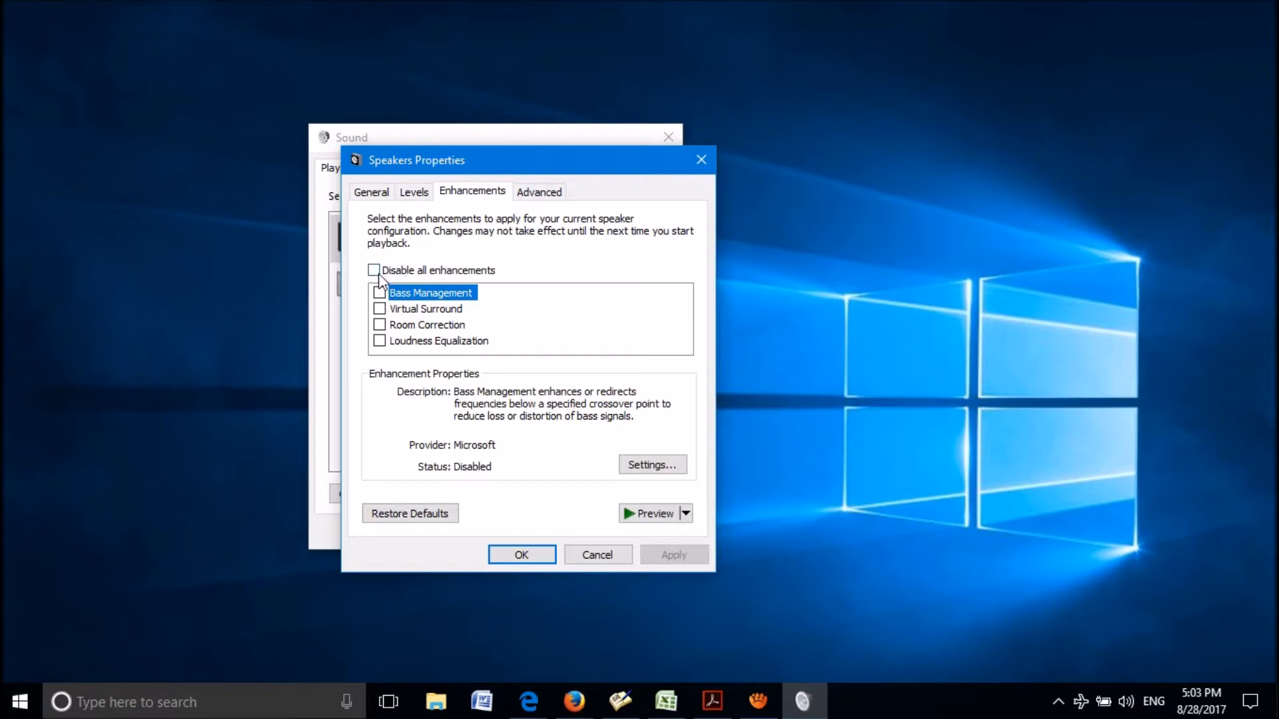
left_click(373, 269)
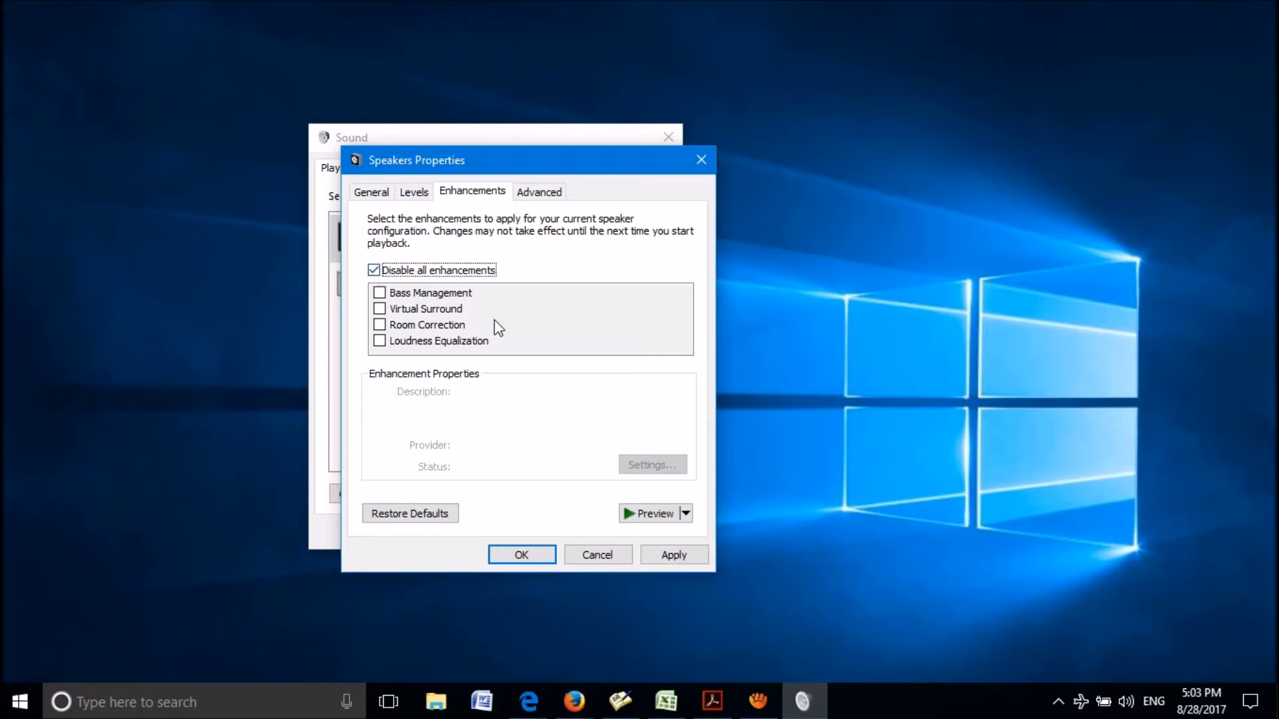
left_click(672, 554)
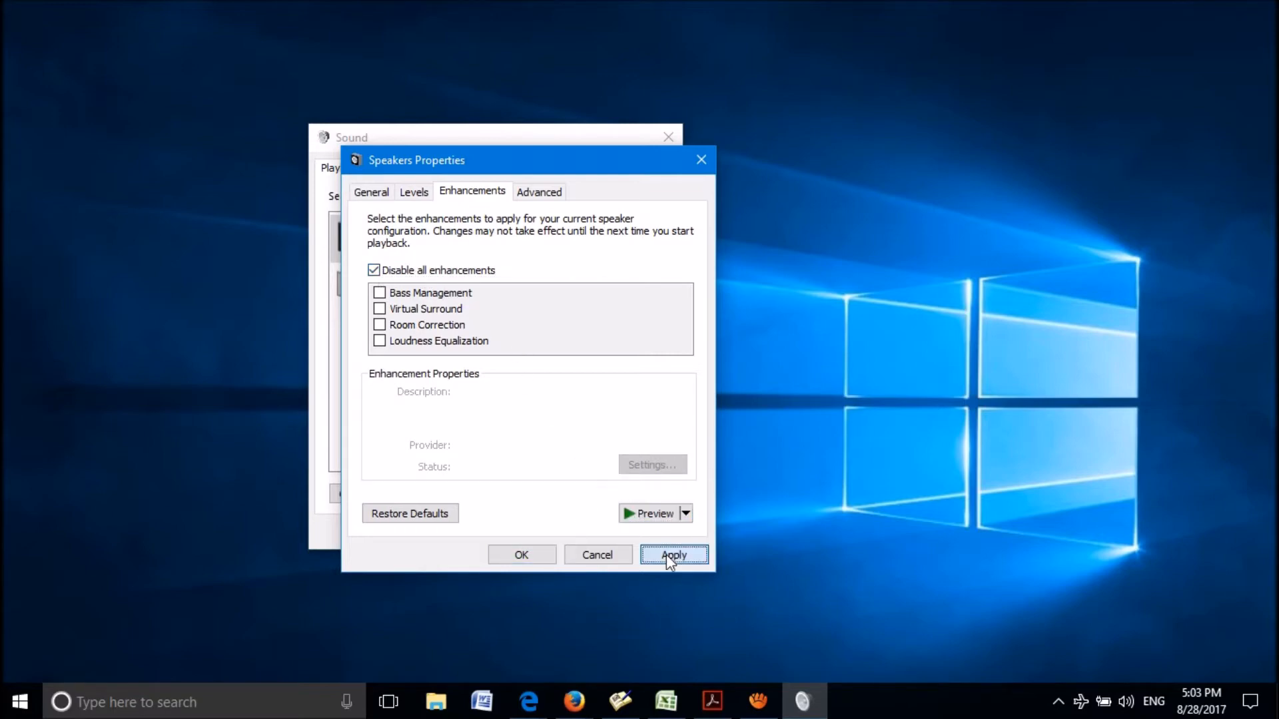
left_click(673, 555)
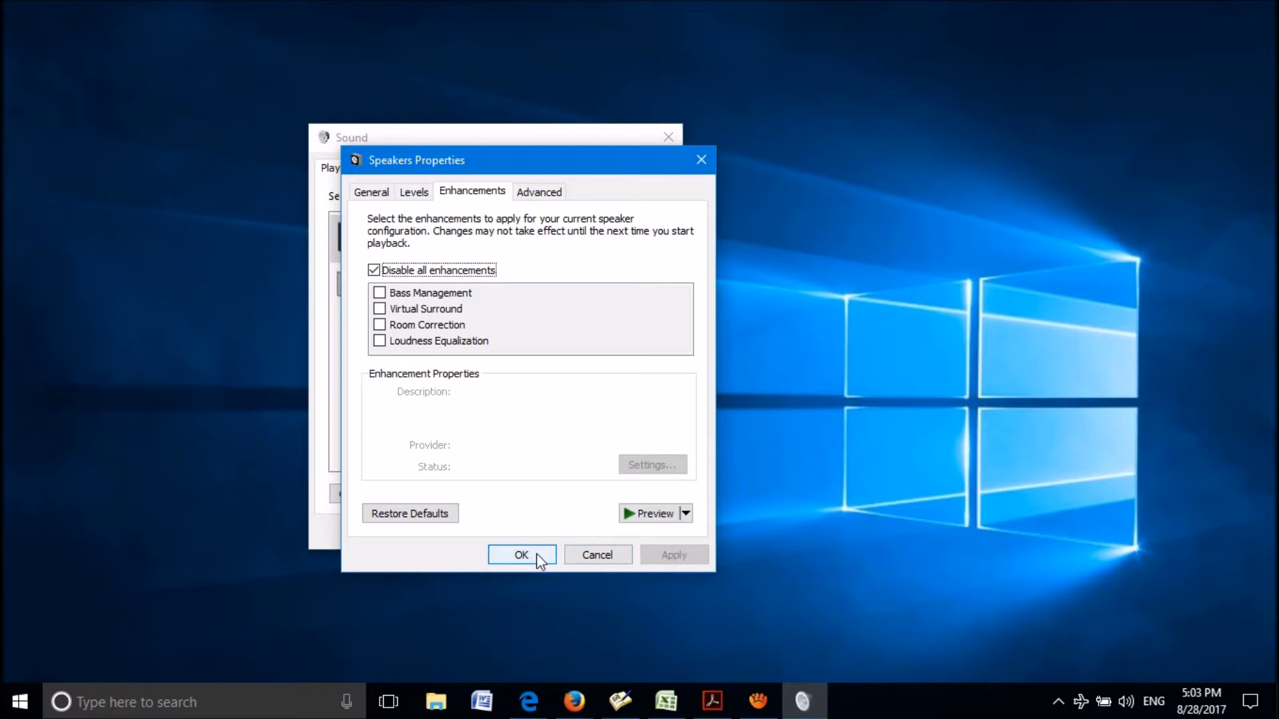
left_click(521, 555)
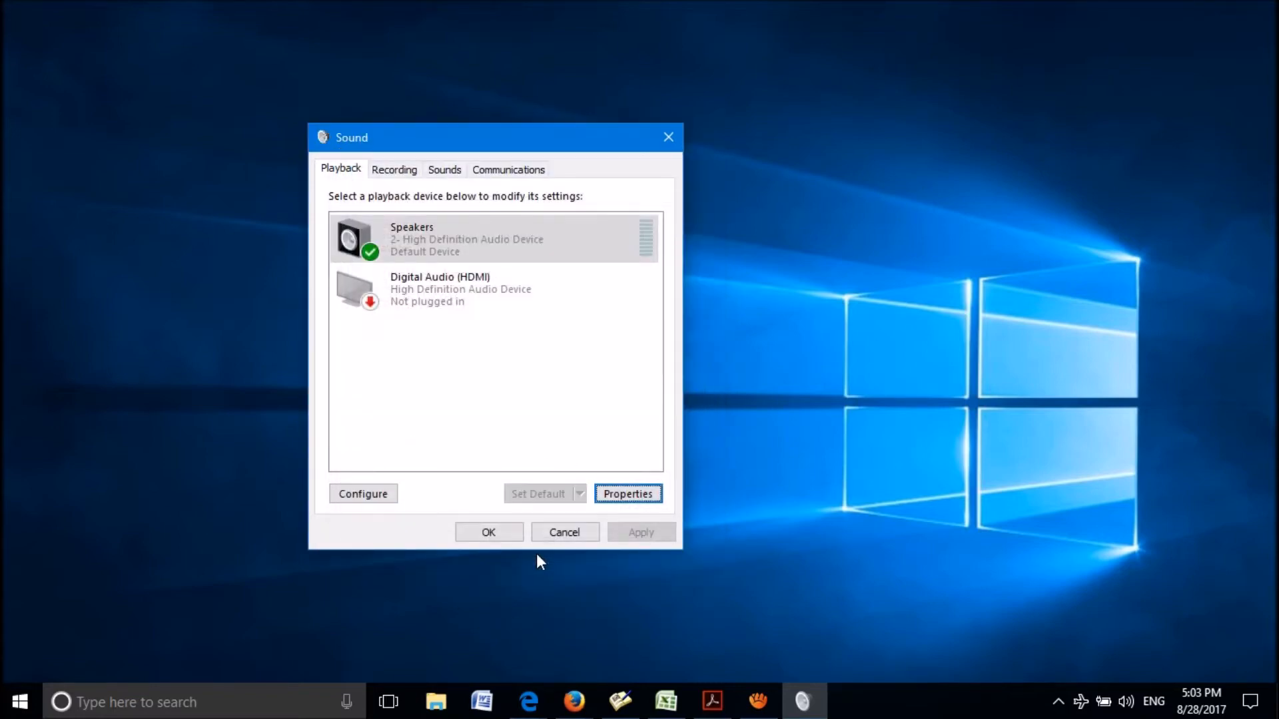
- Set the Speakers default format to 24 bit, 192000 Hz (Studio Quality) and test it
left_click(490, 240)
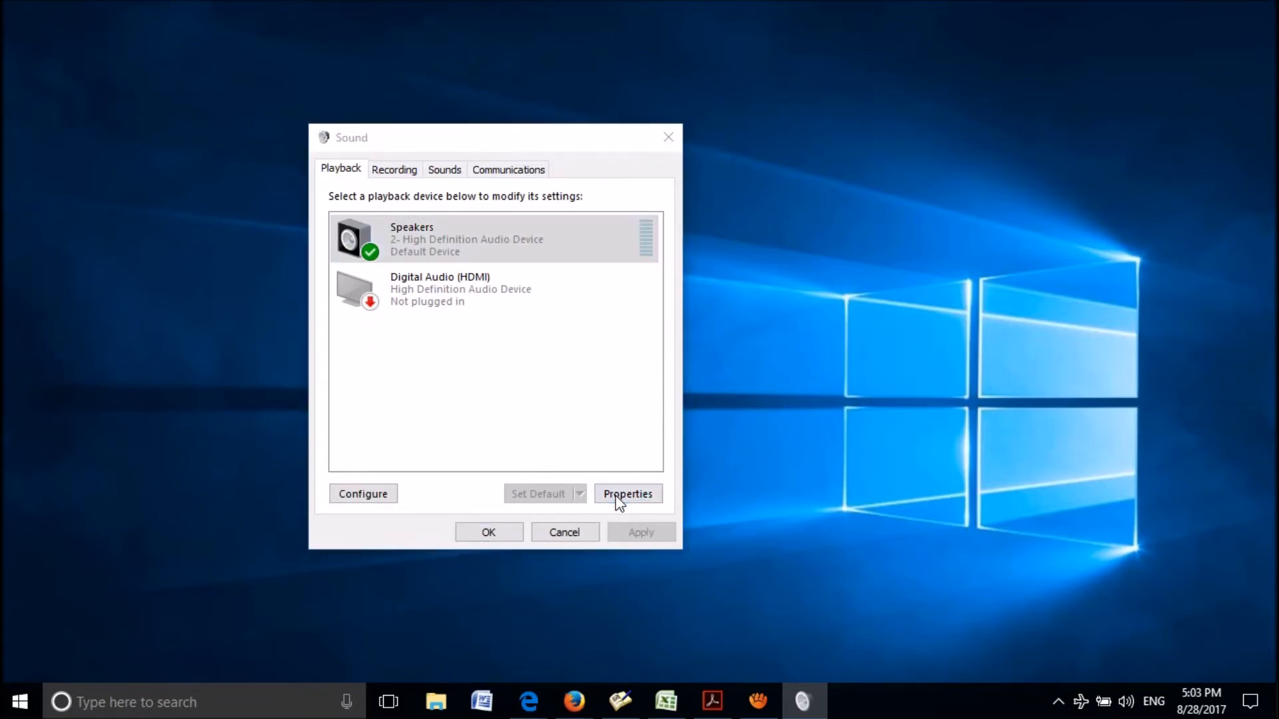
left_click(628, 494)
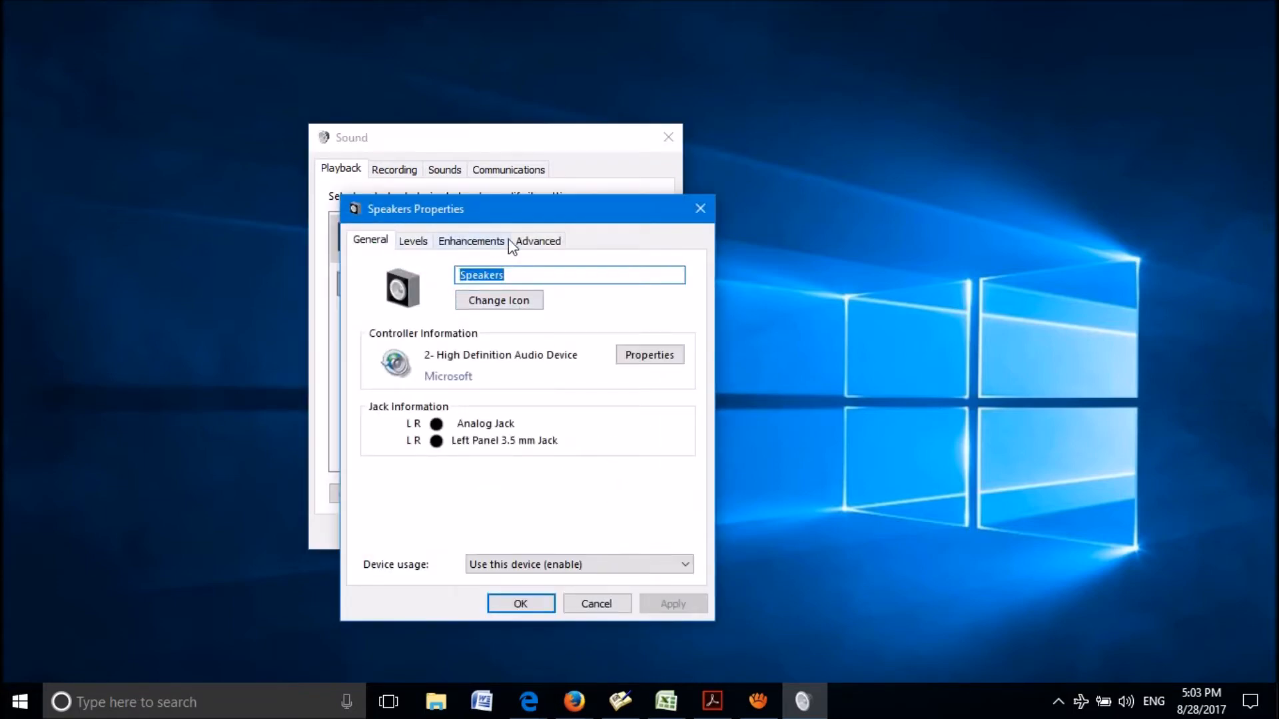
left_click(538, 239)
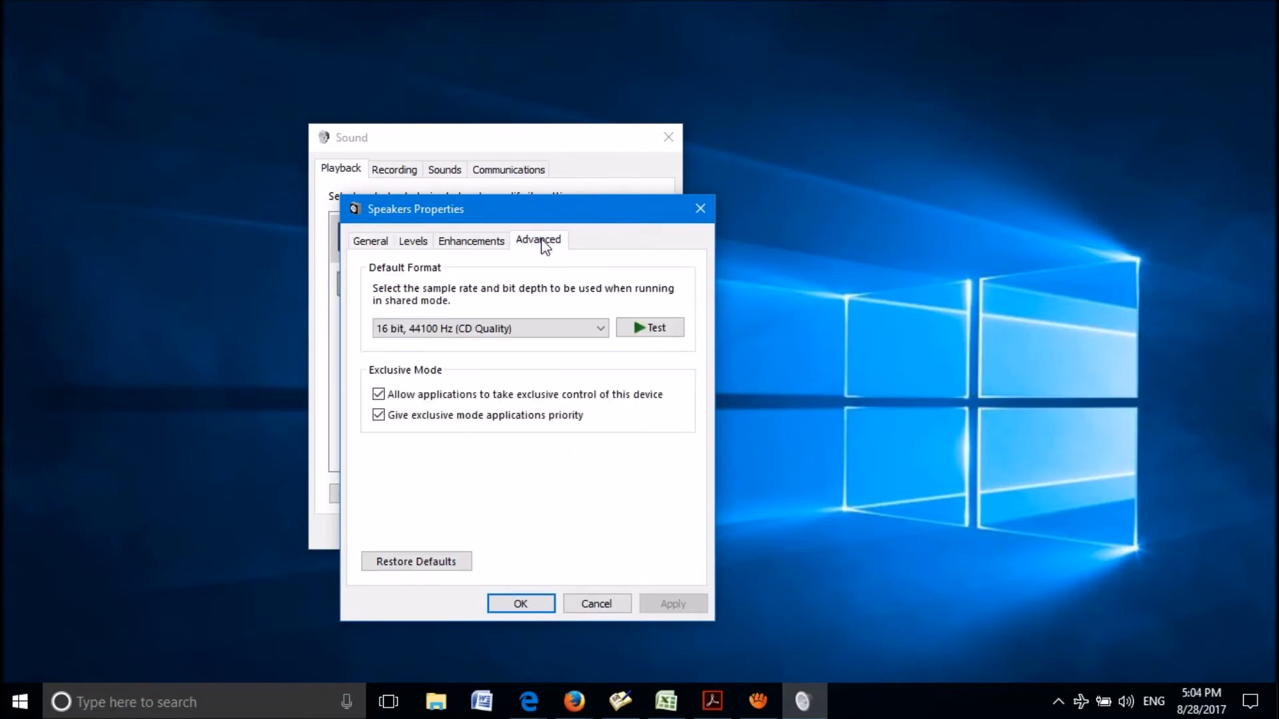
mouse_move(406, 281)
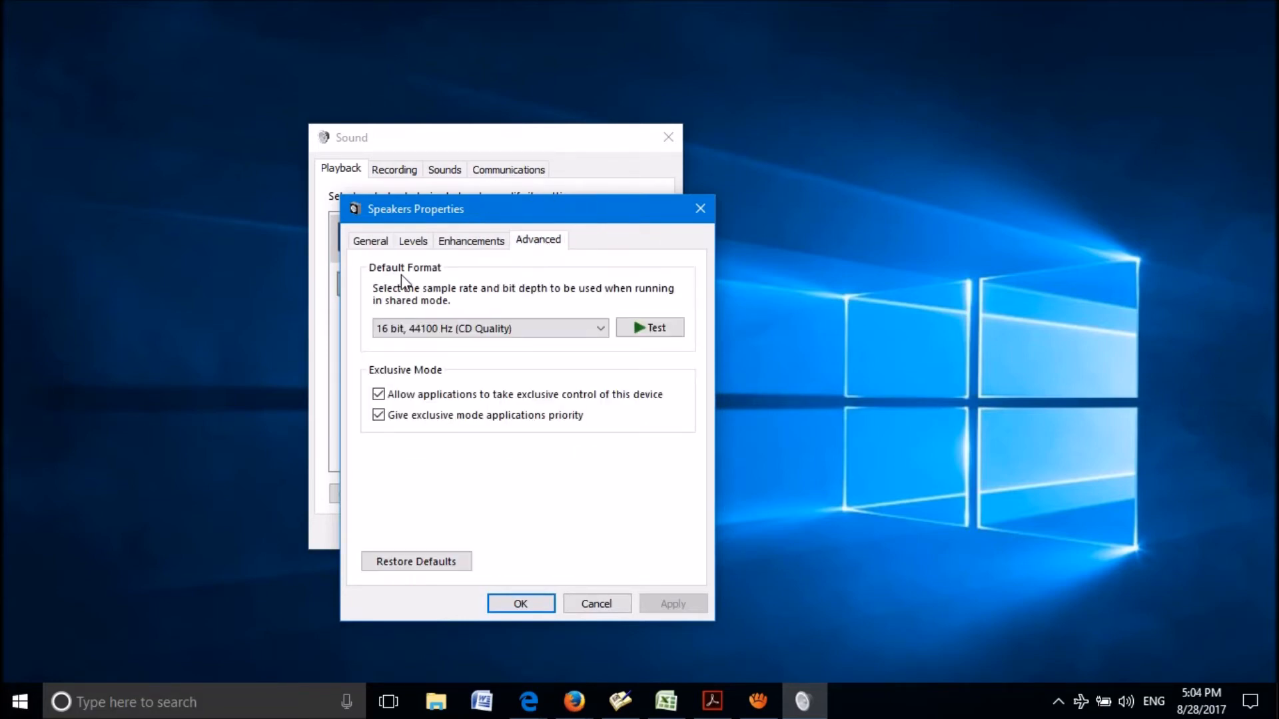
left_click(488, 328)
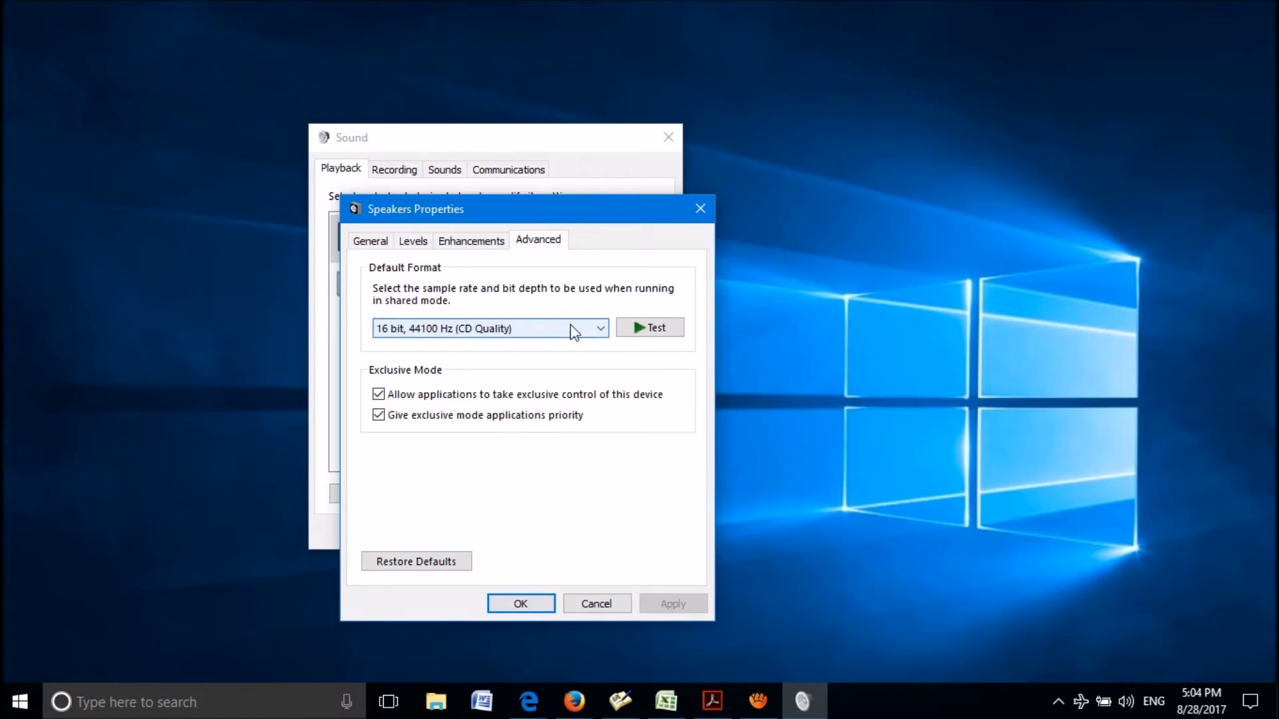
left_click(599, 328)
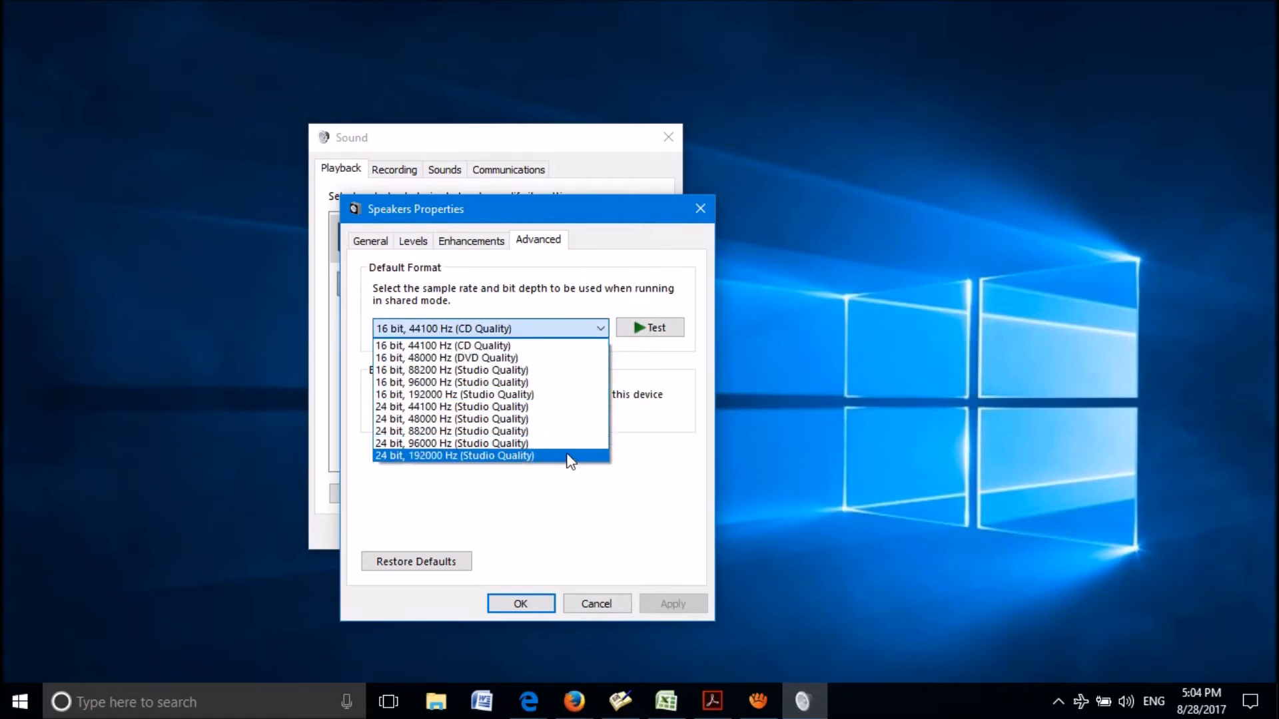
mouse_move(571, 467)
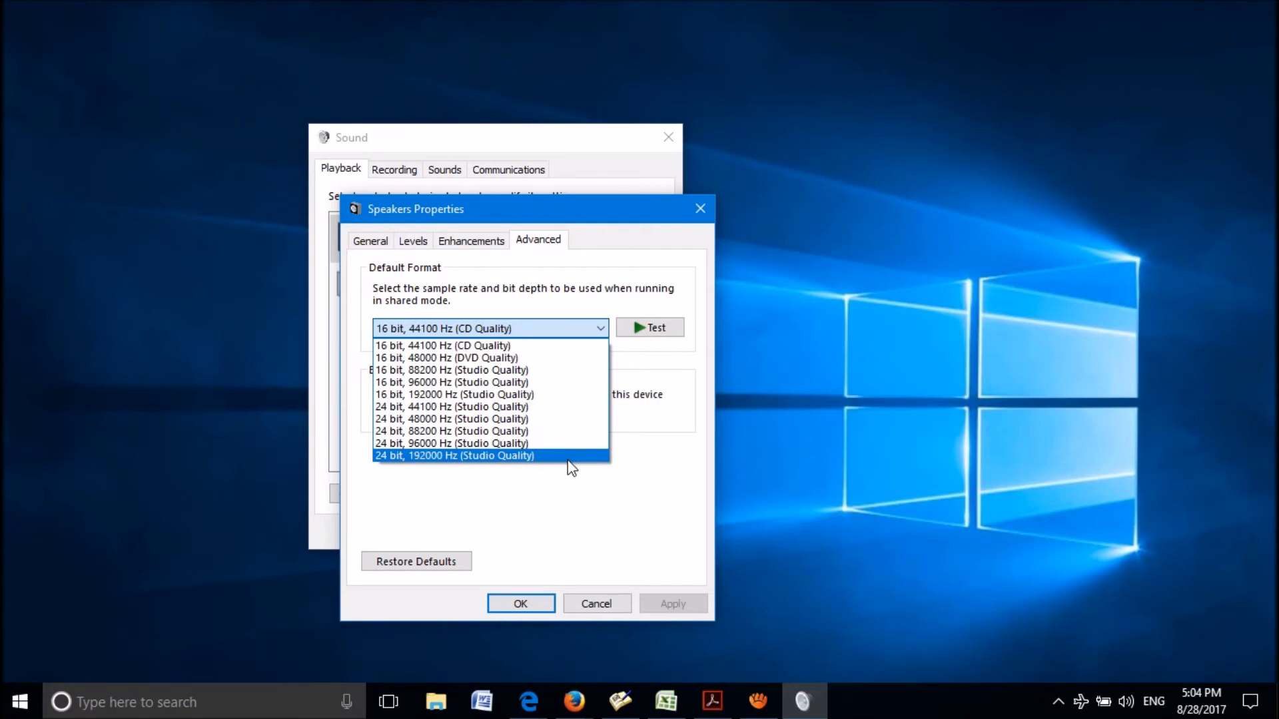
left_click(453, 455)
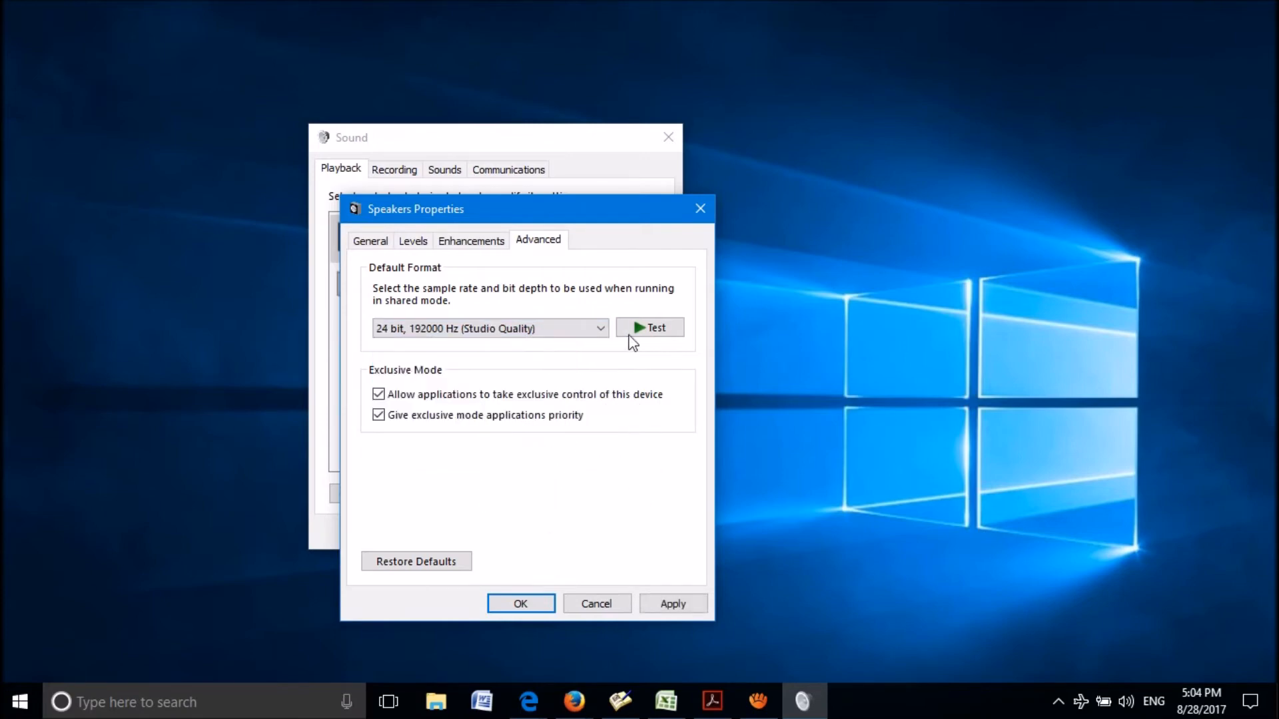
left_click(650, 327)
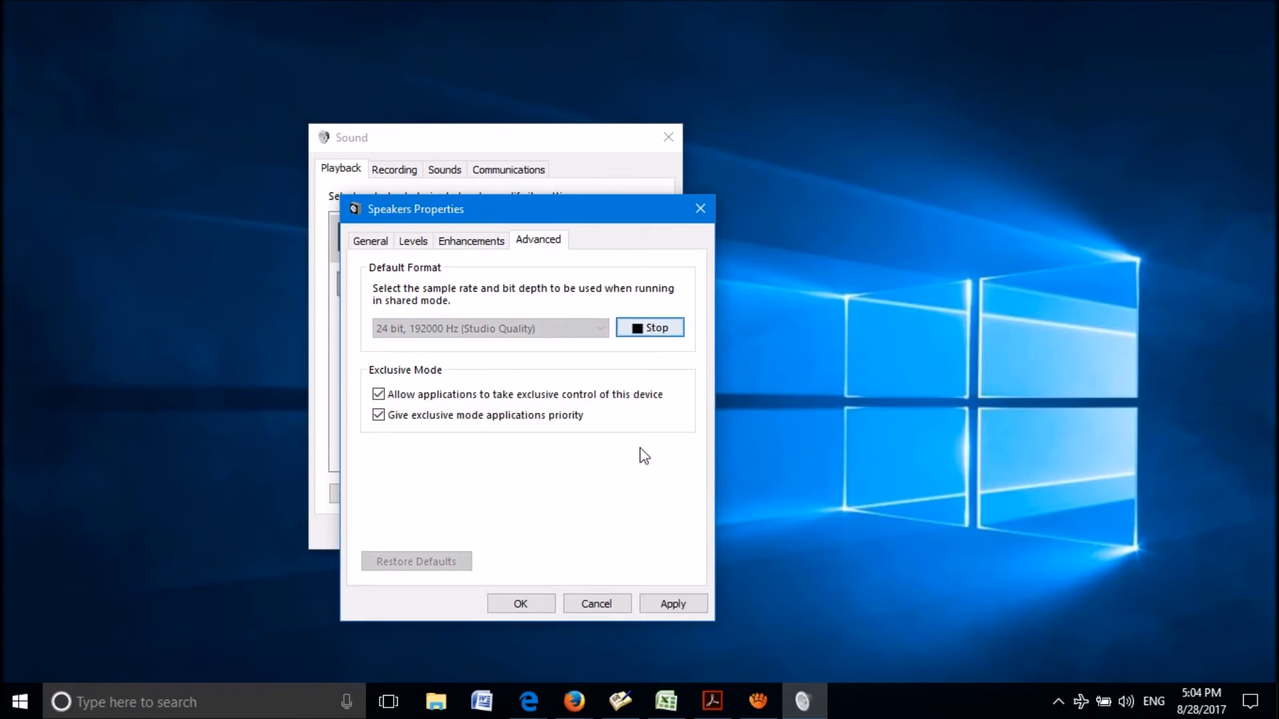
left_click(672, 603)
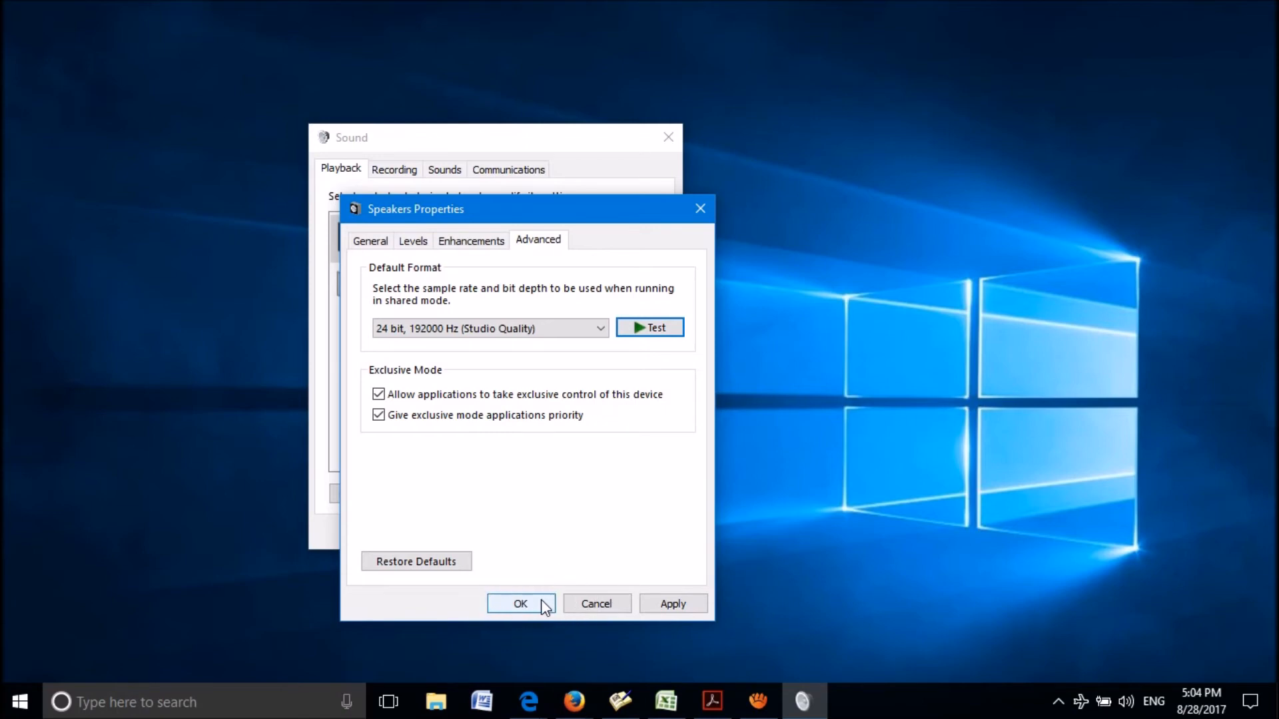
- Save the format, then configure Stereo speakers with front left and right as full-range
left_click(520, 603)
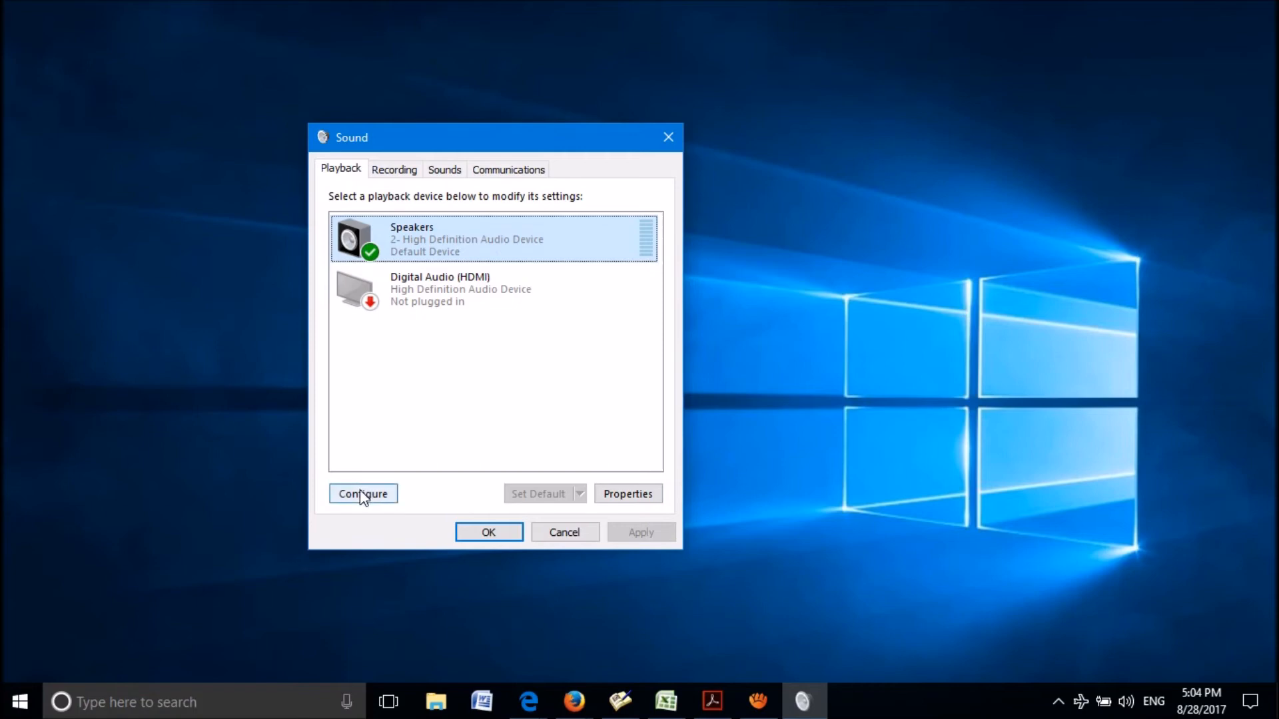
left_click(362, 493)
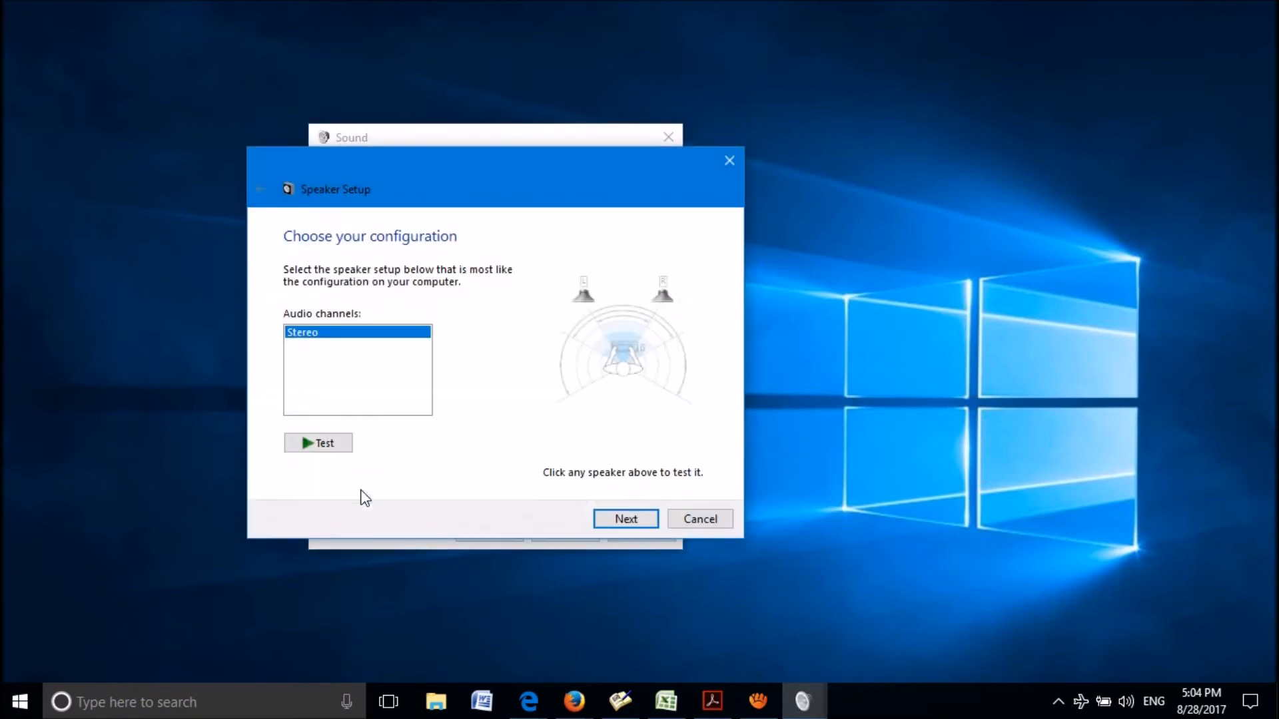
mouse_move(547, 466)
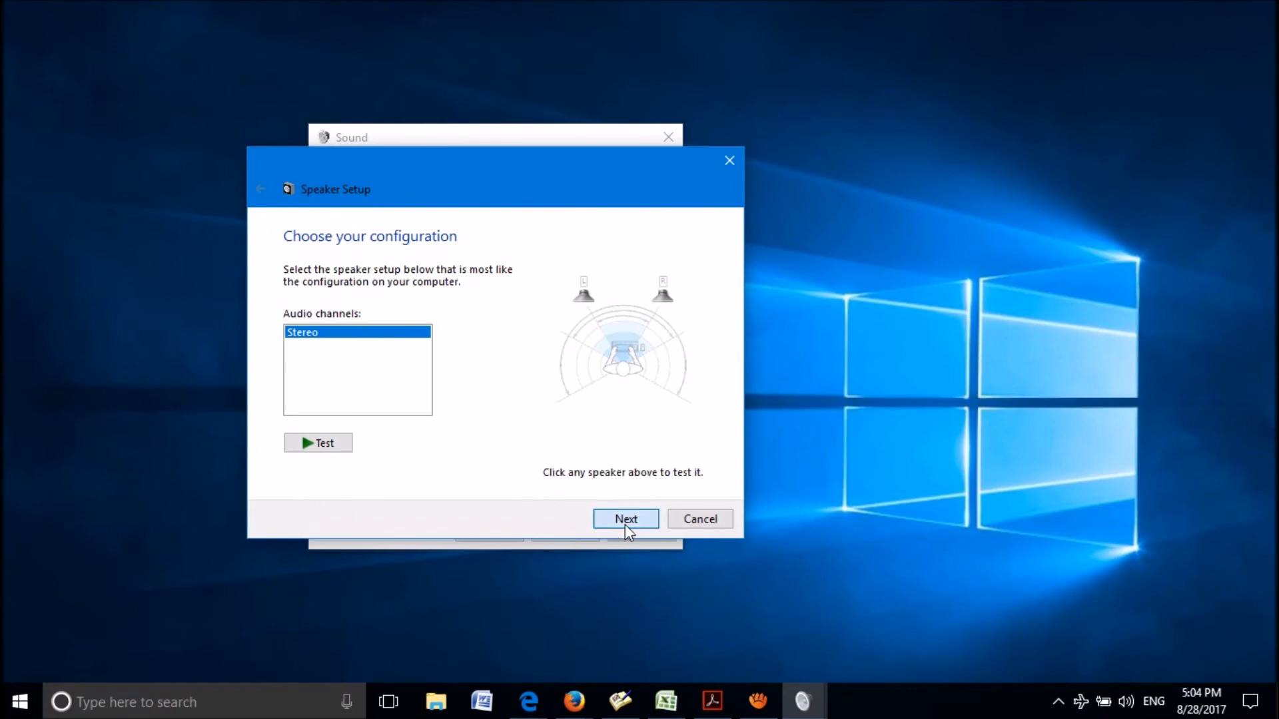
left_click(625, 519)
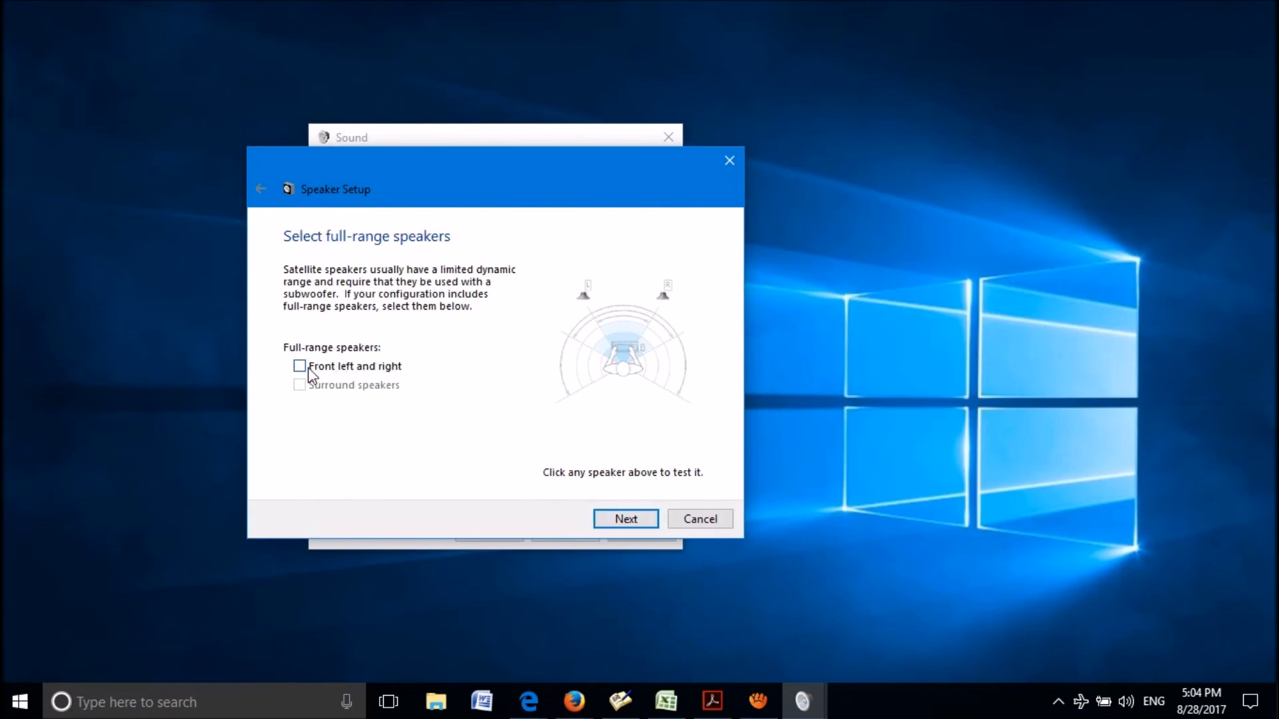
left_click(299, 366)
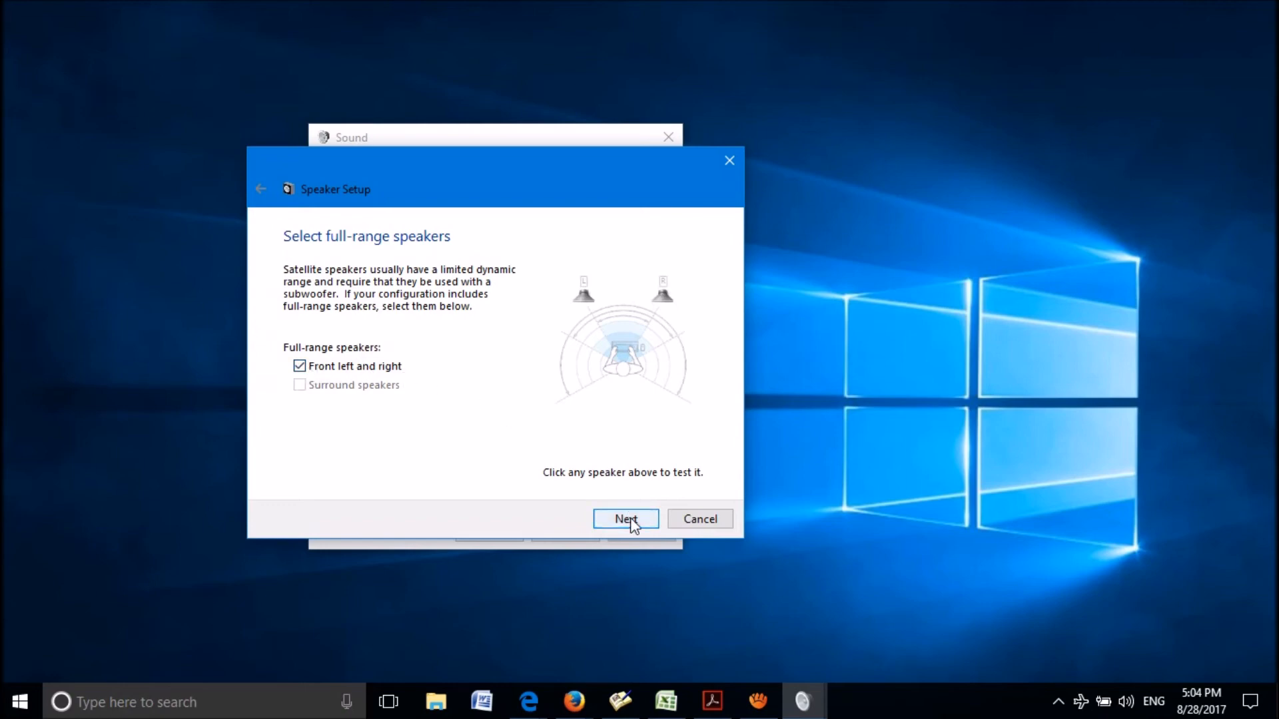
left_click(625, 519)
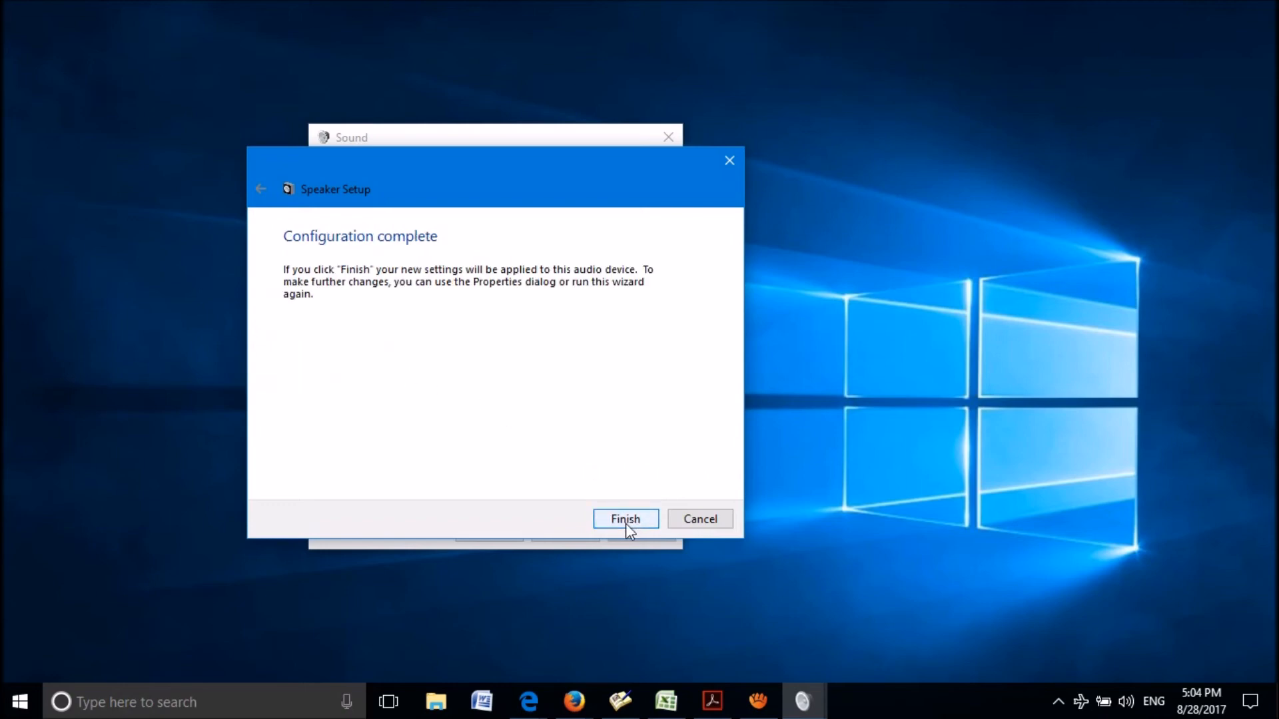
left_click(624, 518)
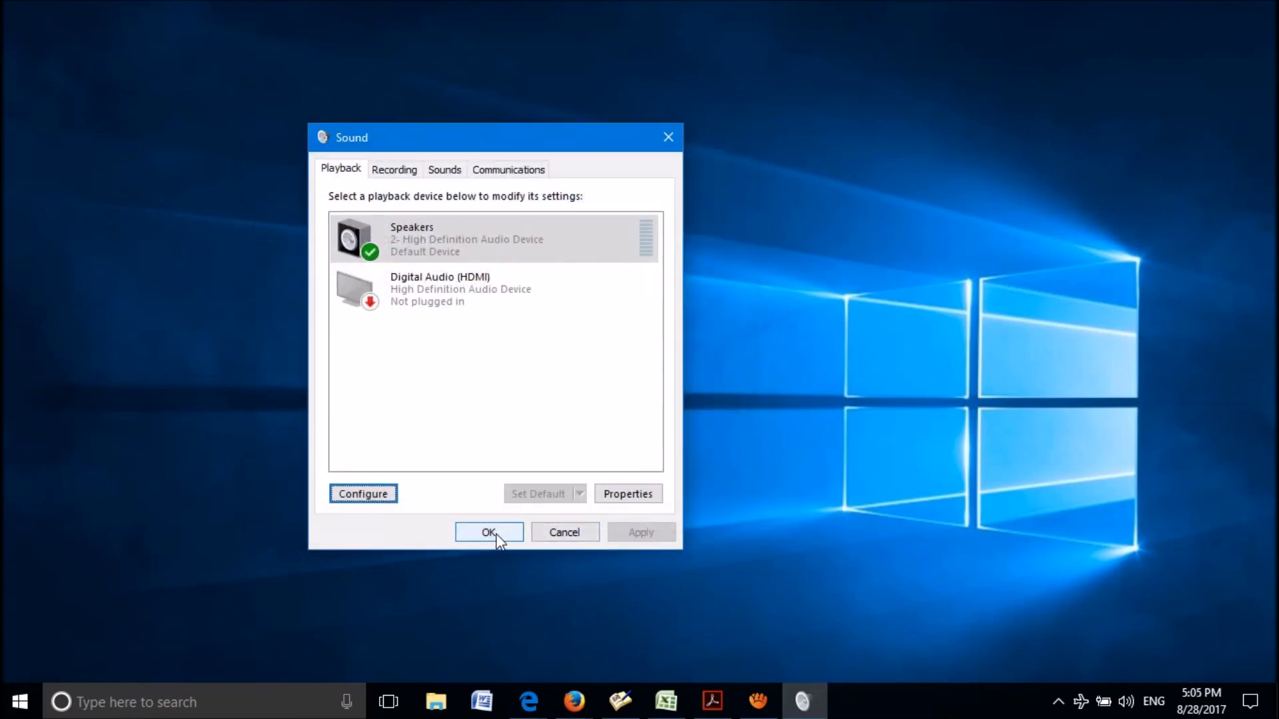
- Confirm the Sound dialog with OK, leaving only the empty Windows 10 desktop
left_click(488, 531)
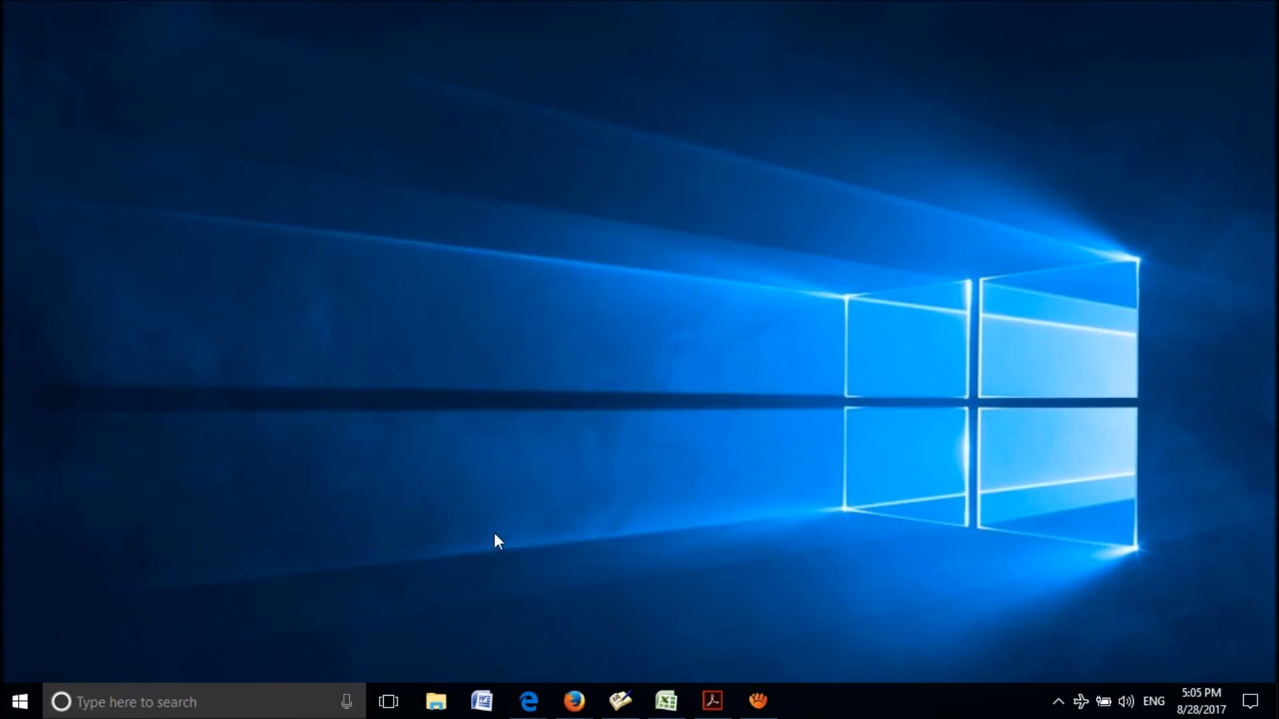
left_click(650, 358)
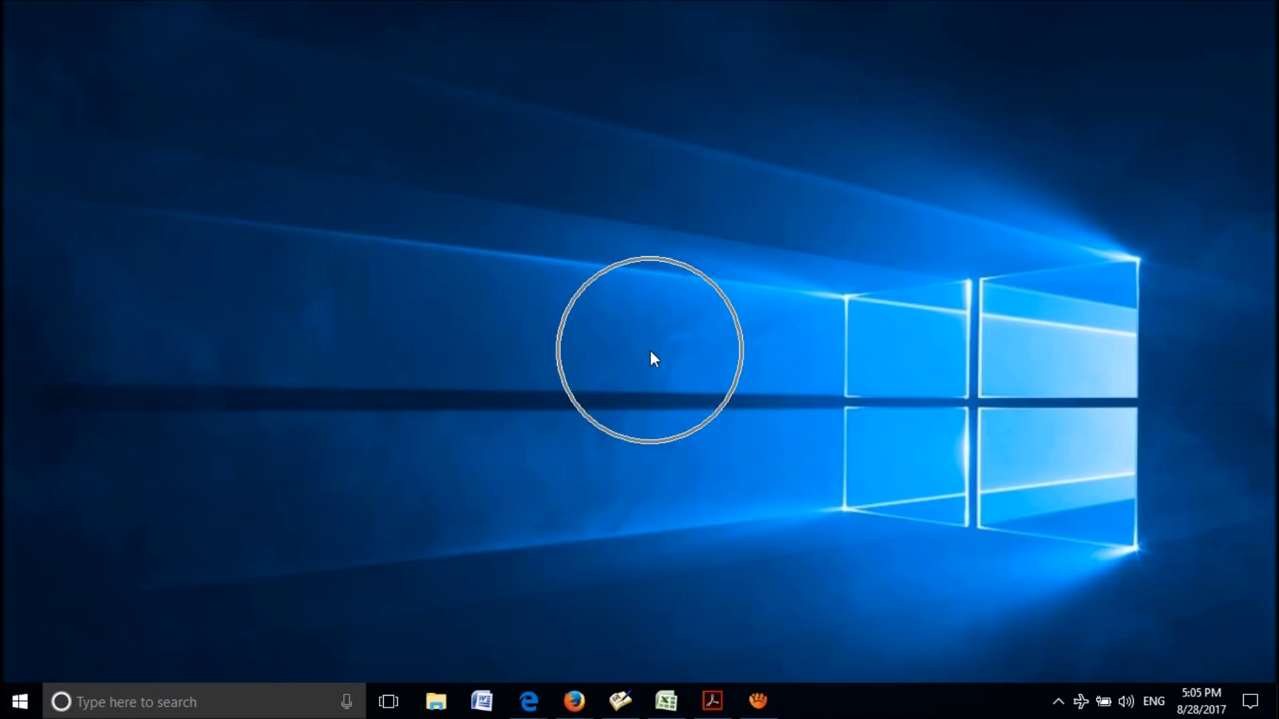
left_click(653, 358)
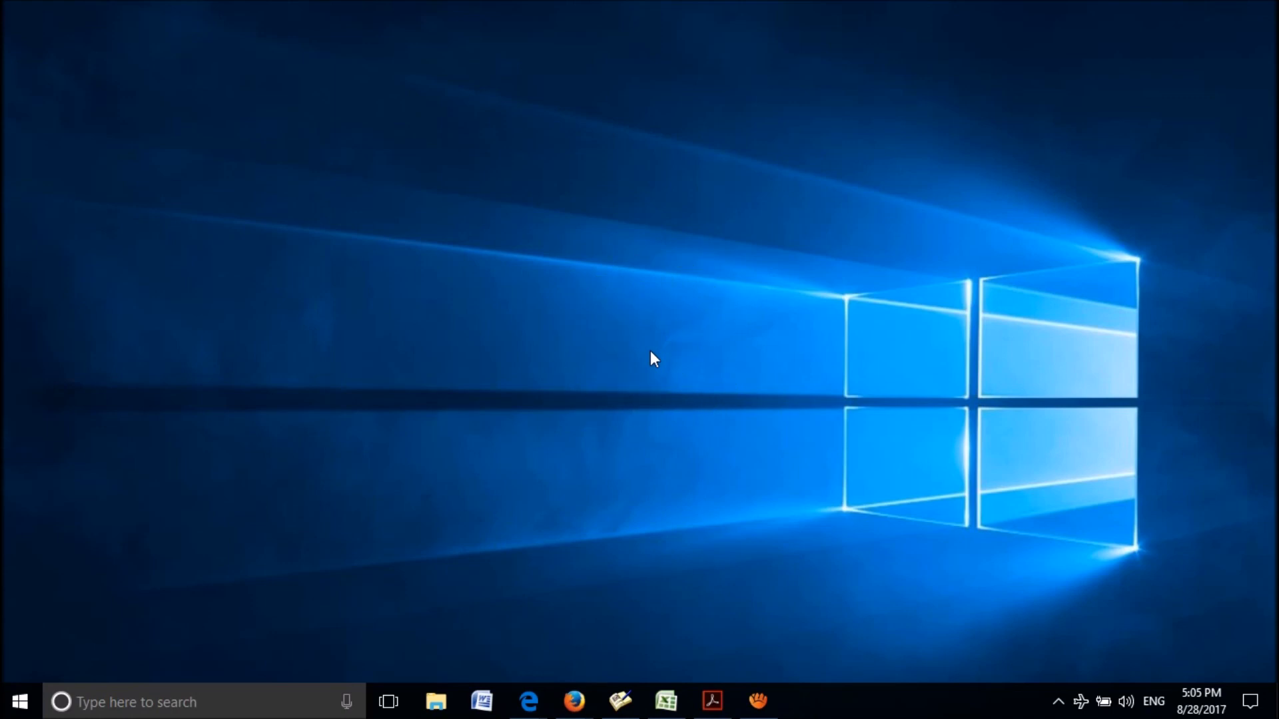